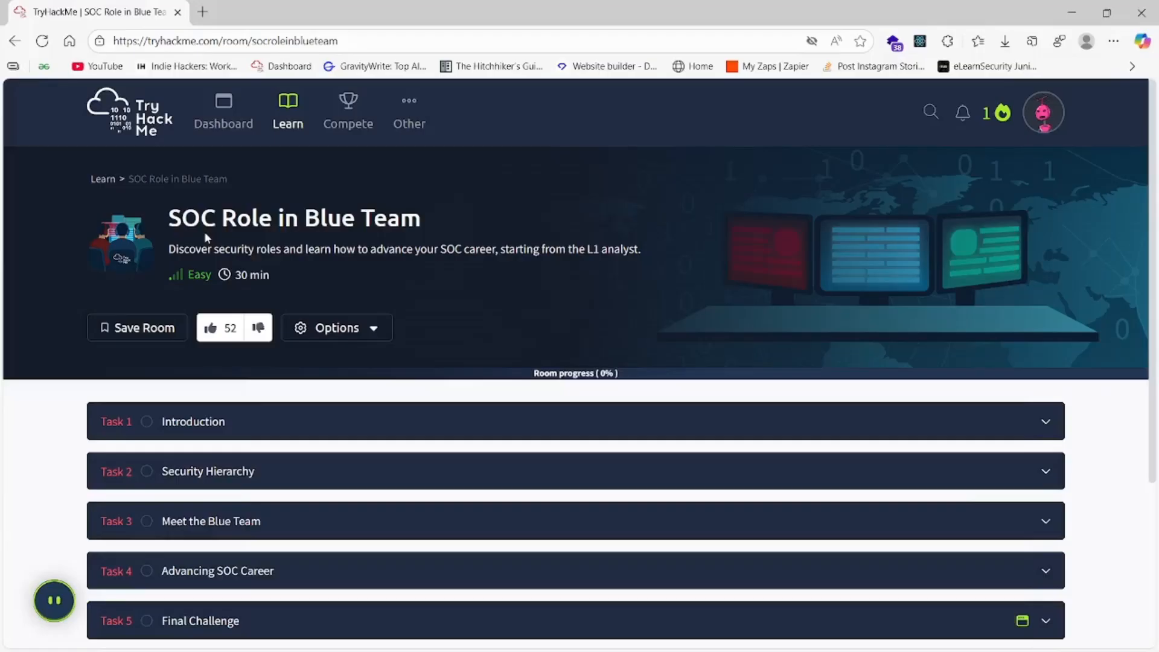
mouse_move(426, 227)
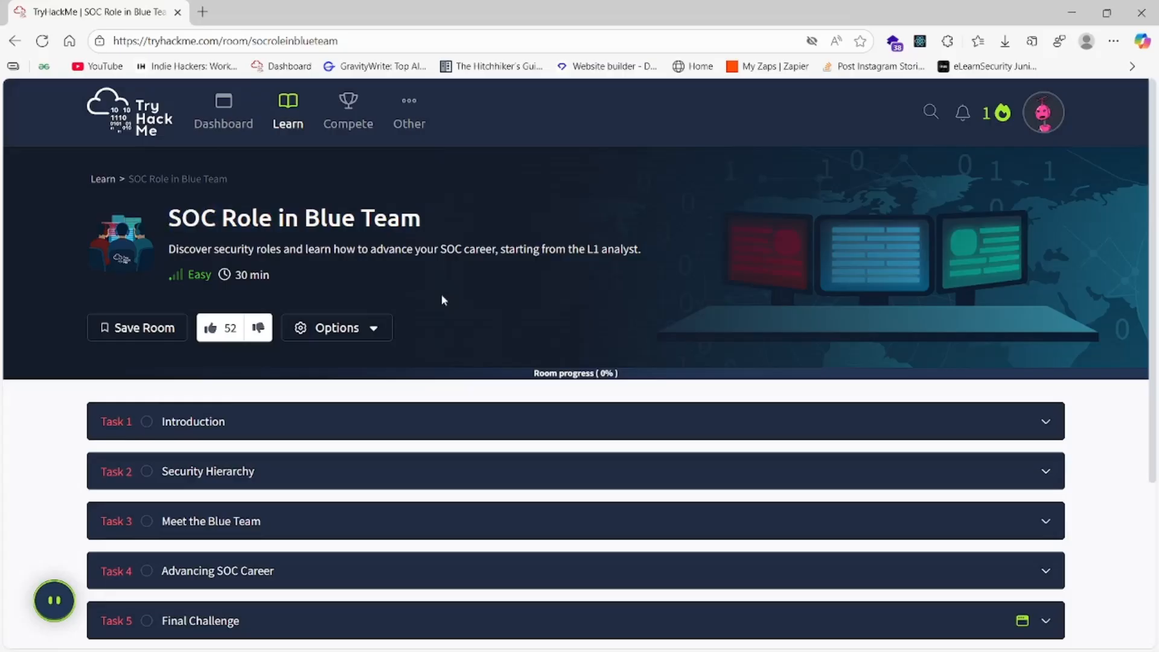
Step: Mark Task 1 Introduction as complete
scroll("down", 3)
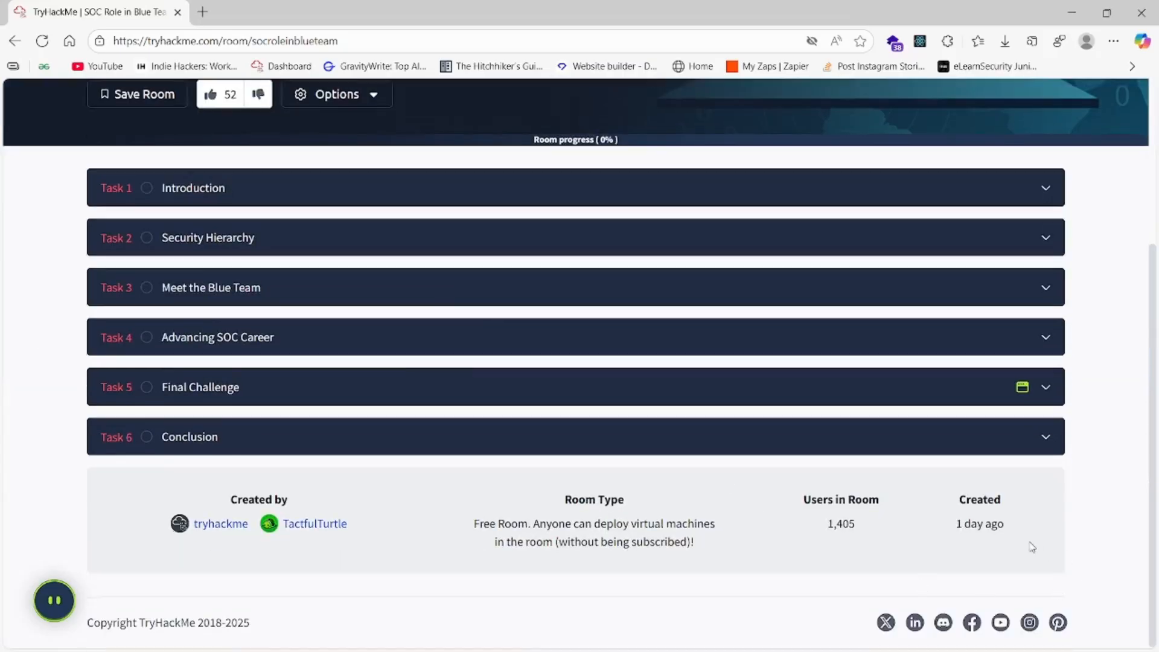
mouse_move(768, 500)
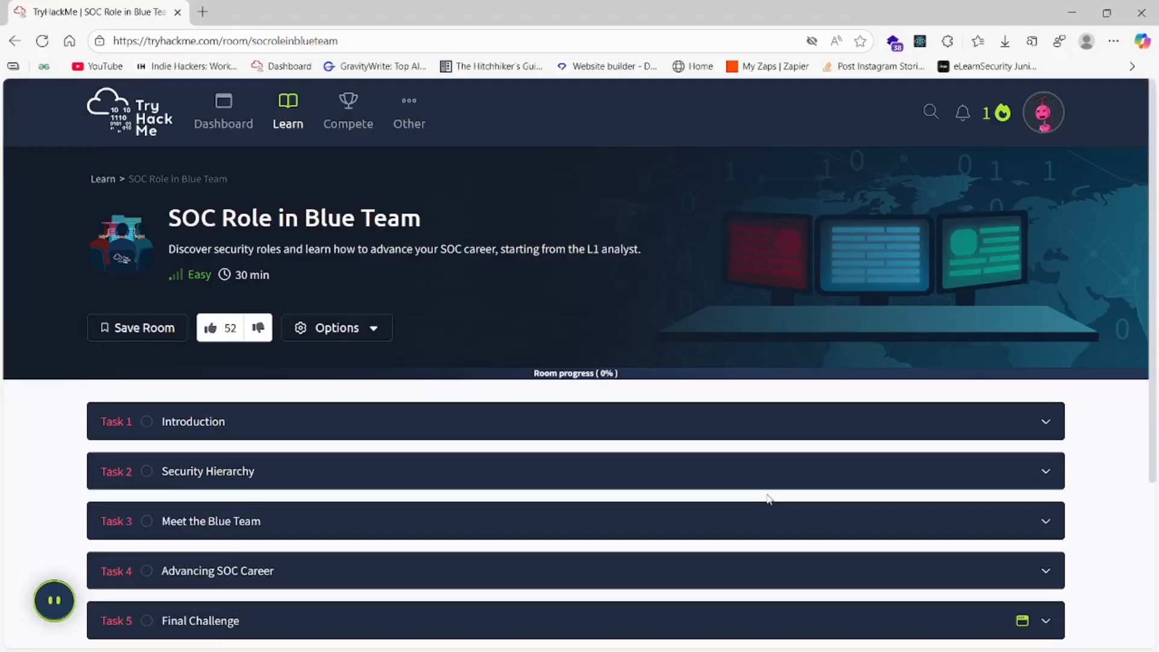
mouse_move(643, 414)
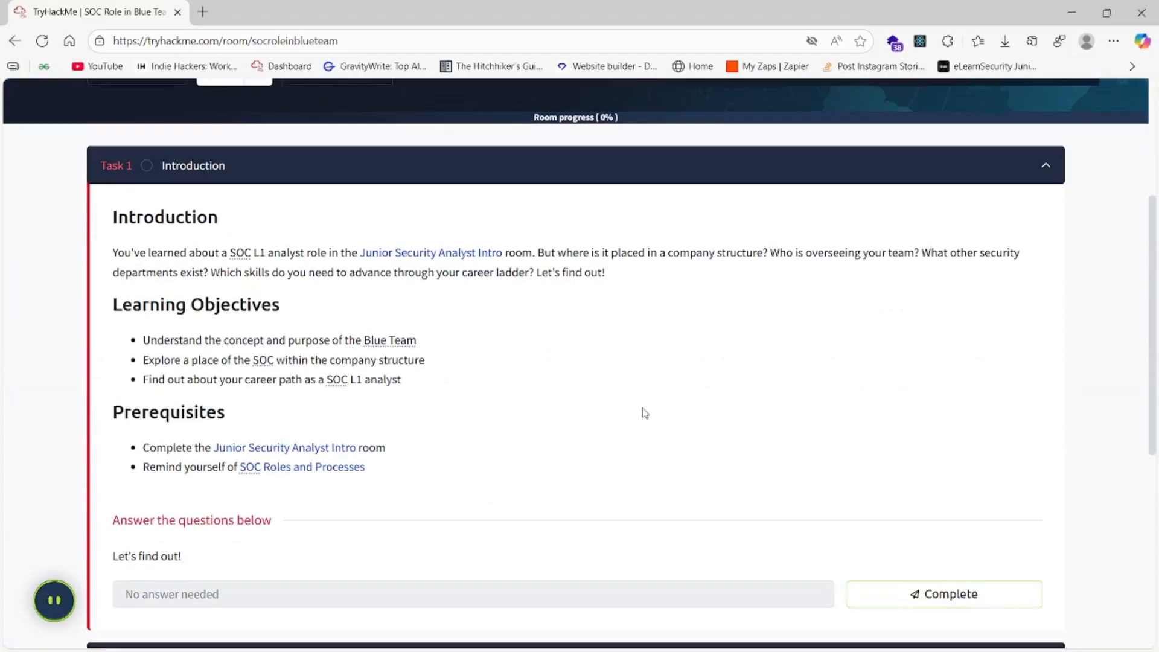
mouse_move(191, 146)
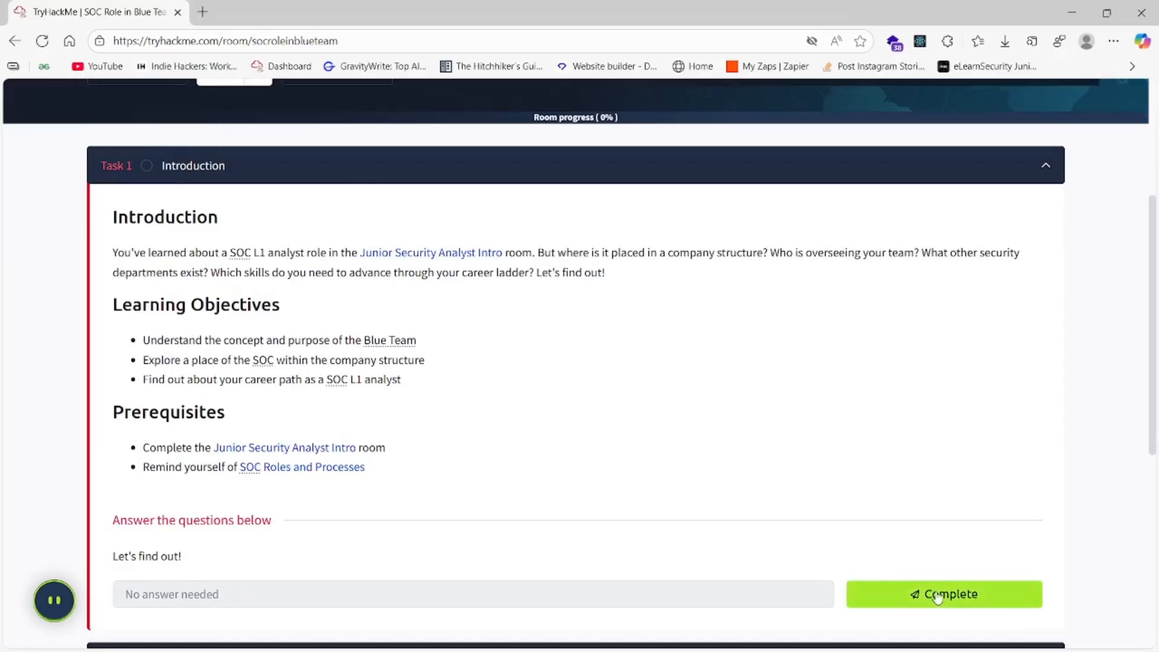
left_click(945, 594)
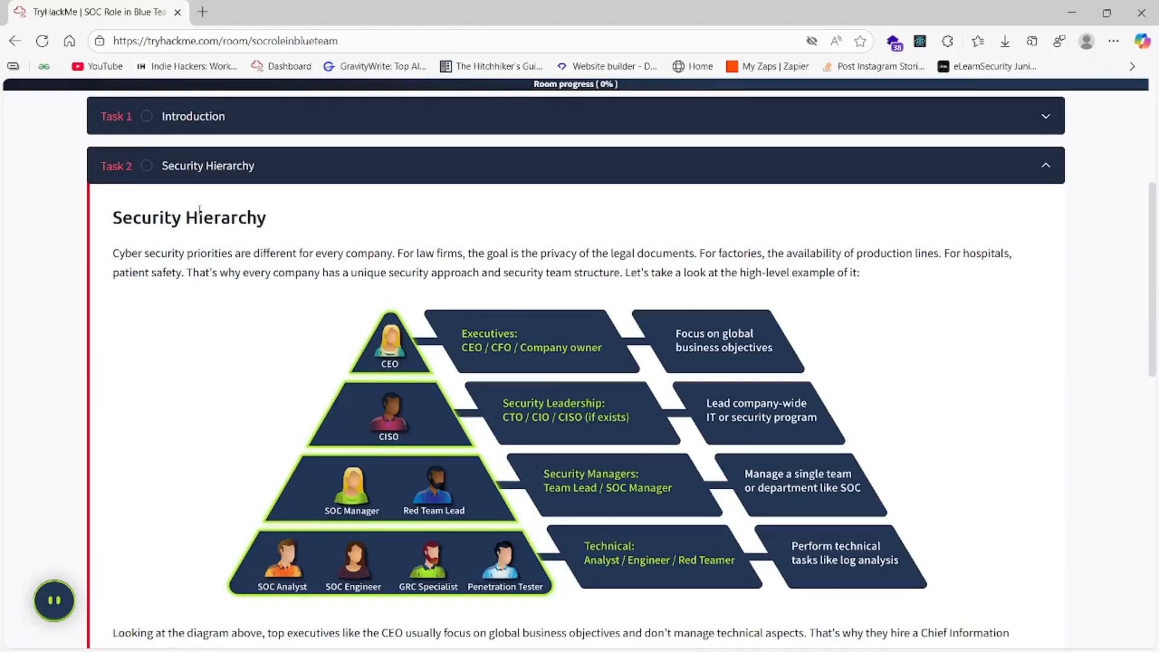
scroll("down", 3)
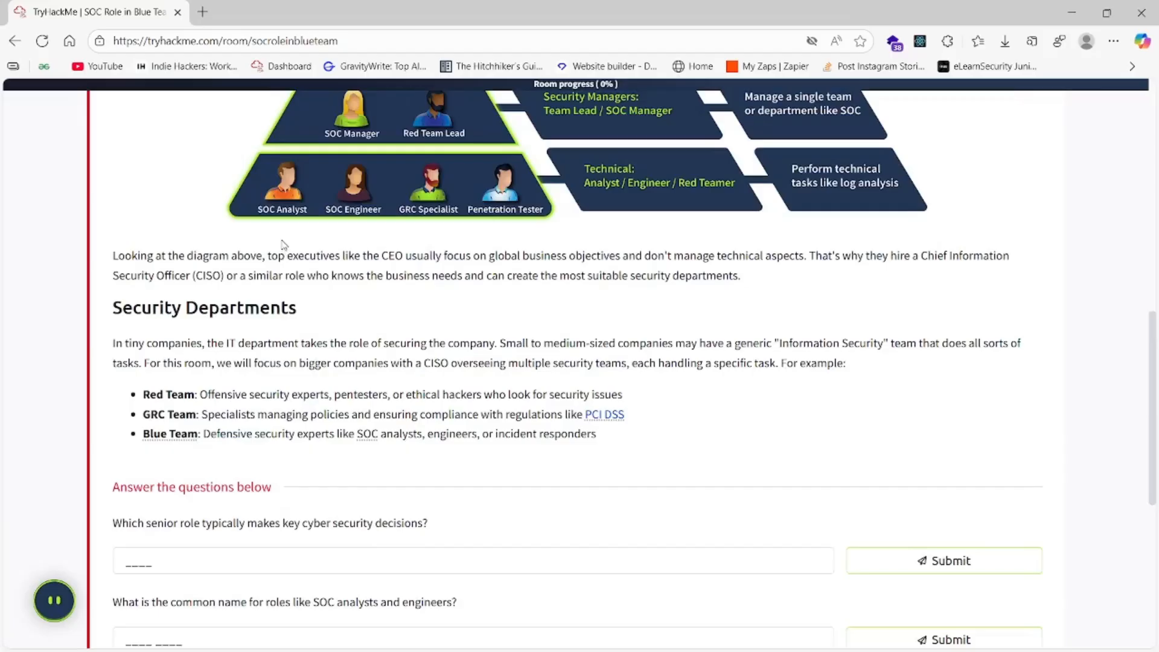
scroll("down", 3)
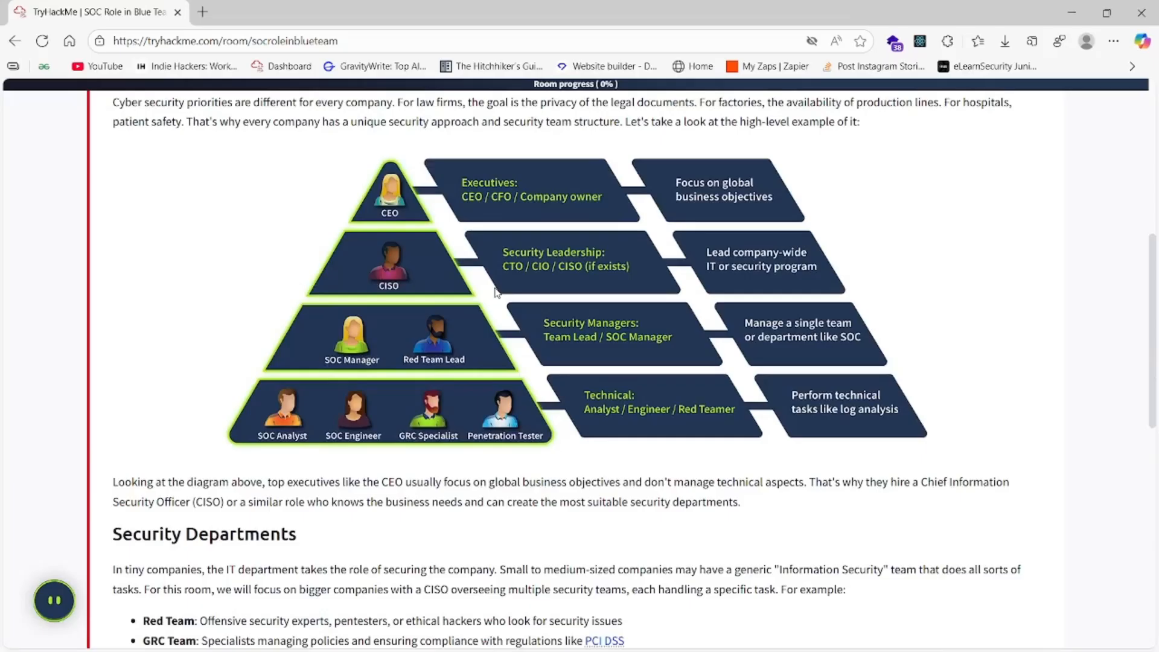
mouse_move(488, 316)
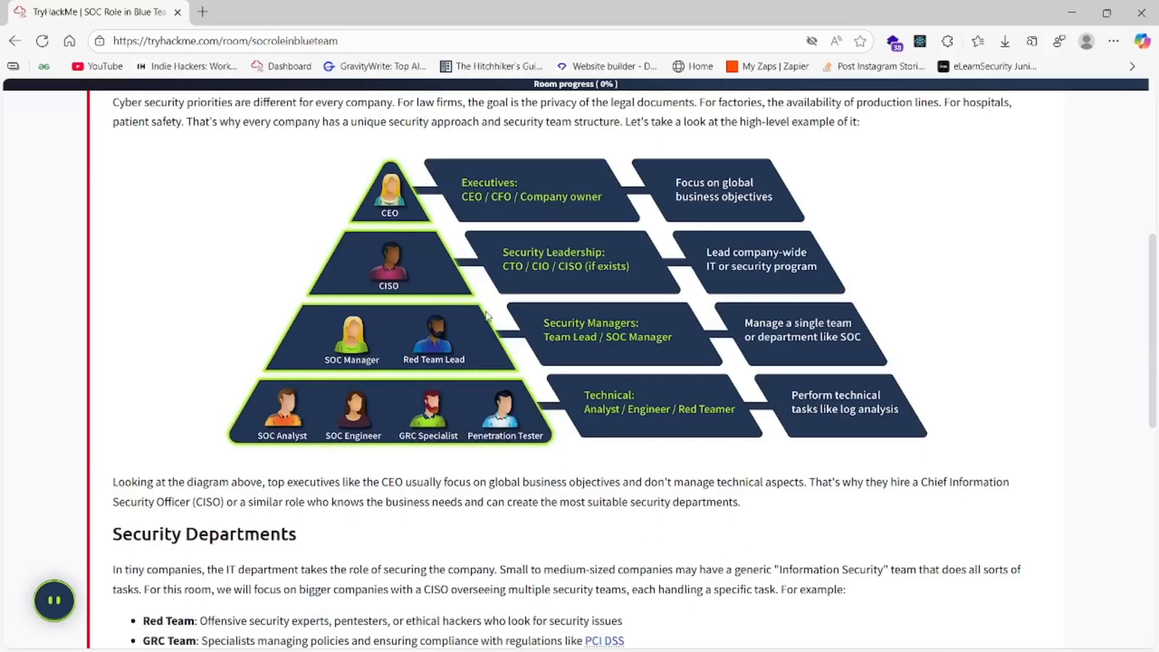
mouse_move(547, 271)
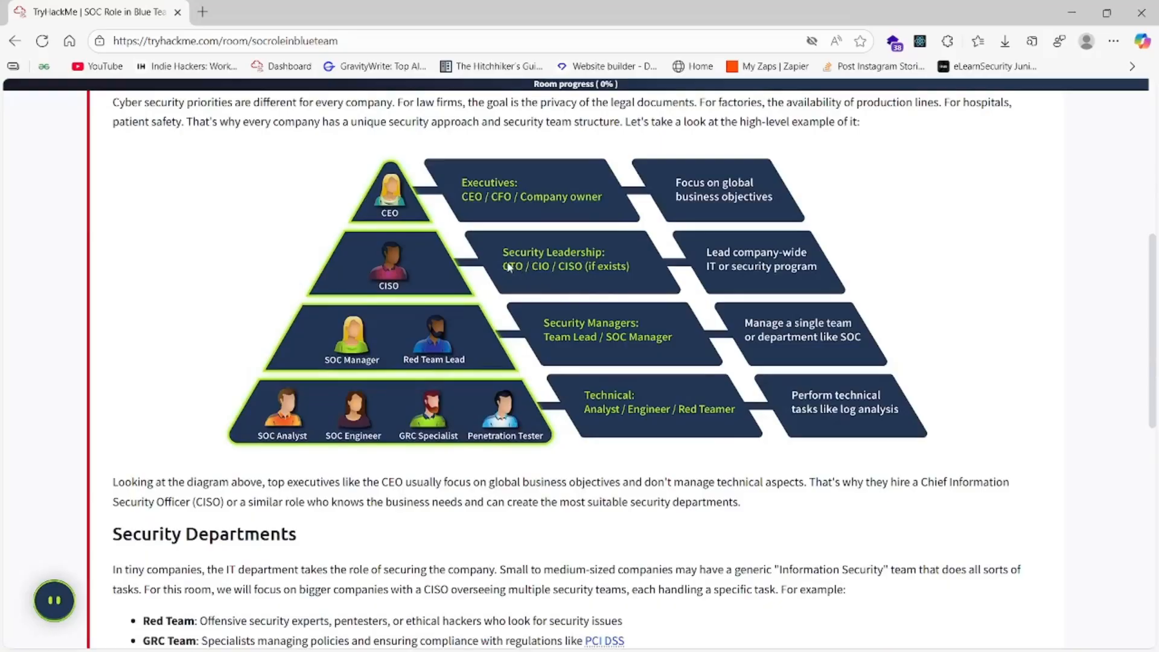
mouse_move(544, 220)
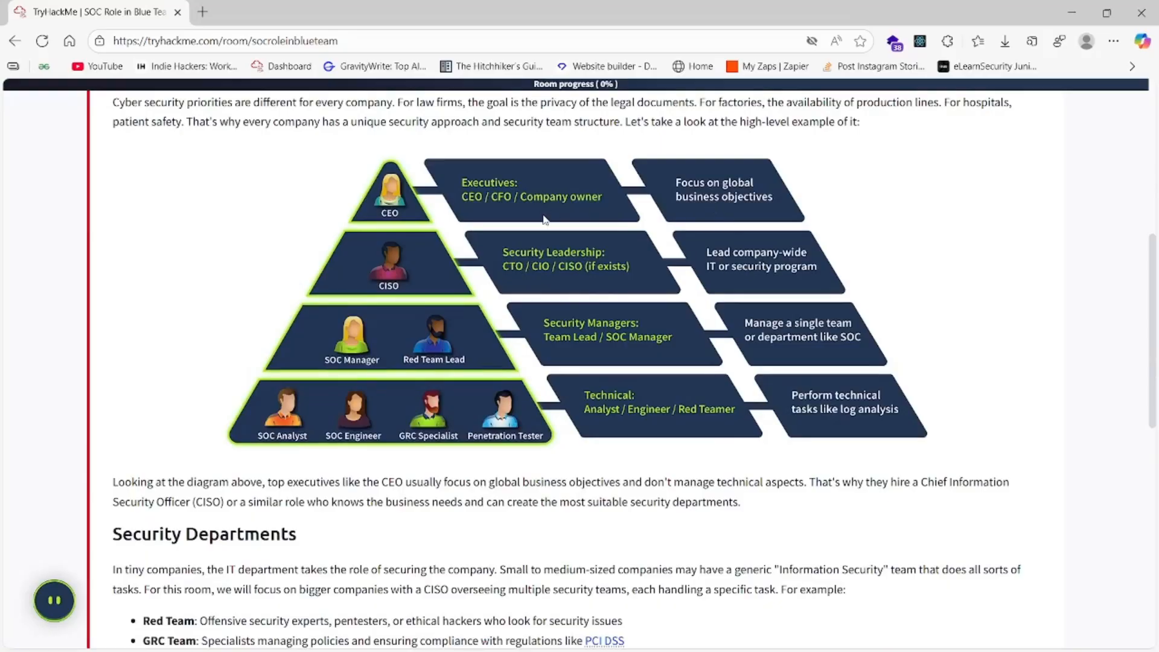
Step: Enter CISO as the senior decision-maker answer in Task 2 and submit it
scroll("down", 3)
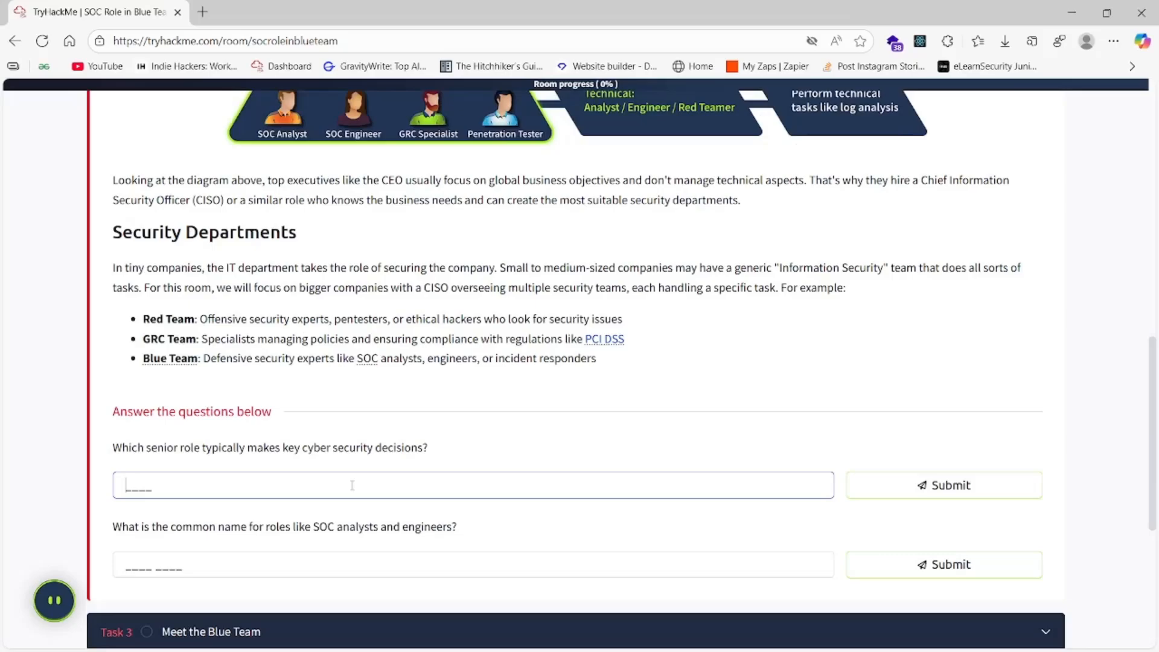
scroll("up", 3)
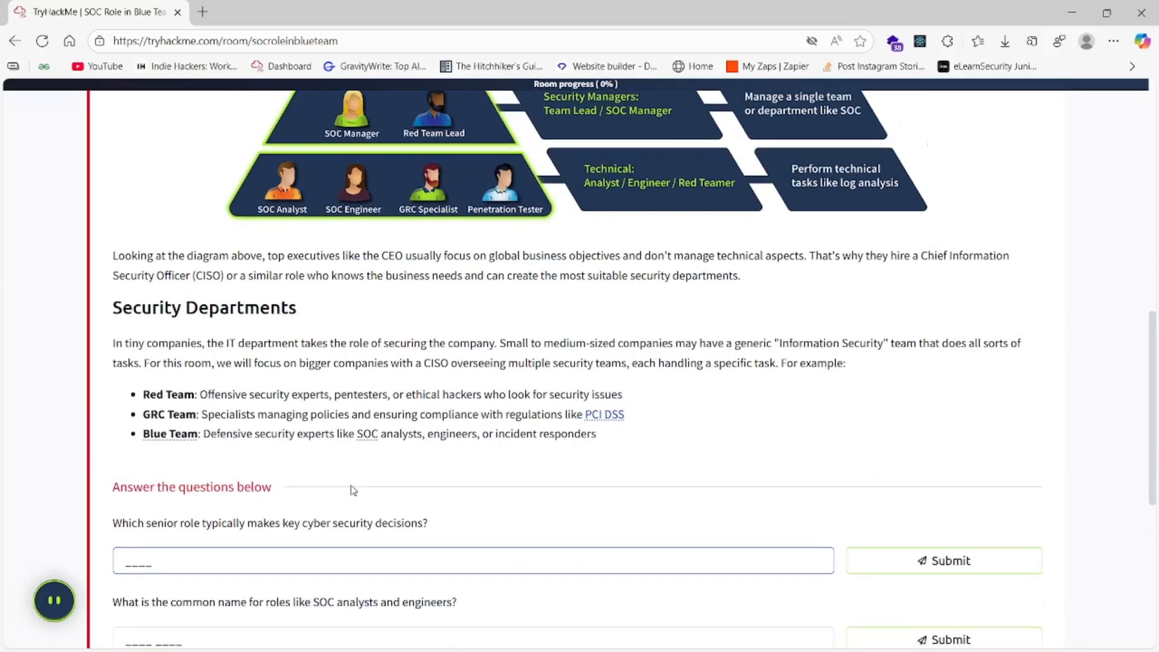
type("CISO")
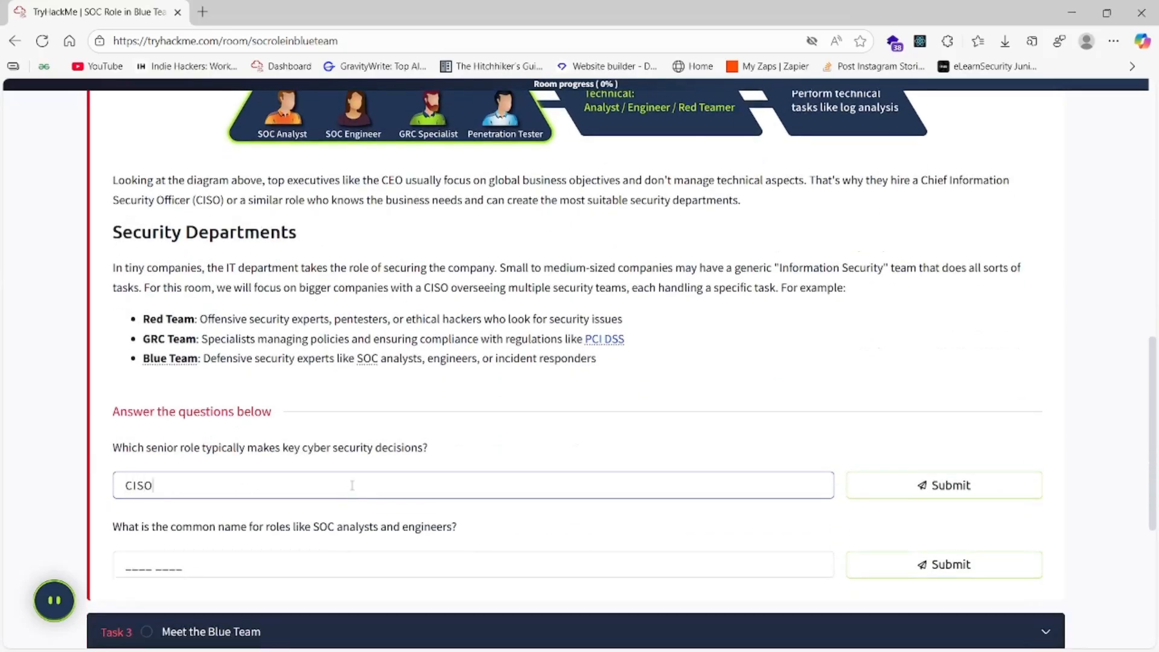
left_click(943, 484)
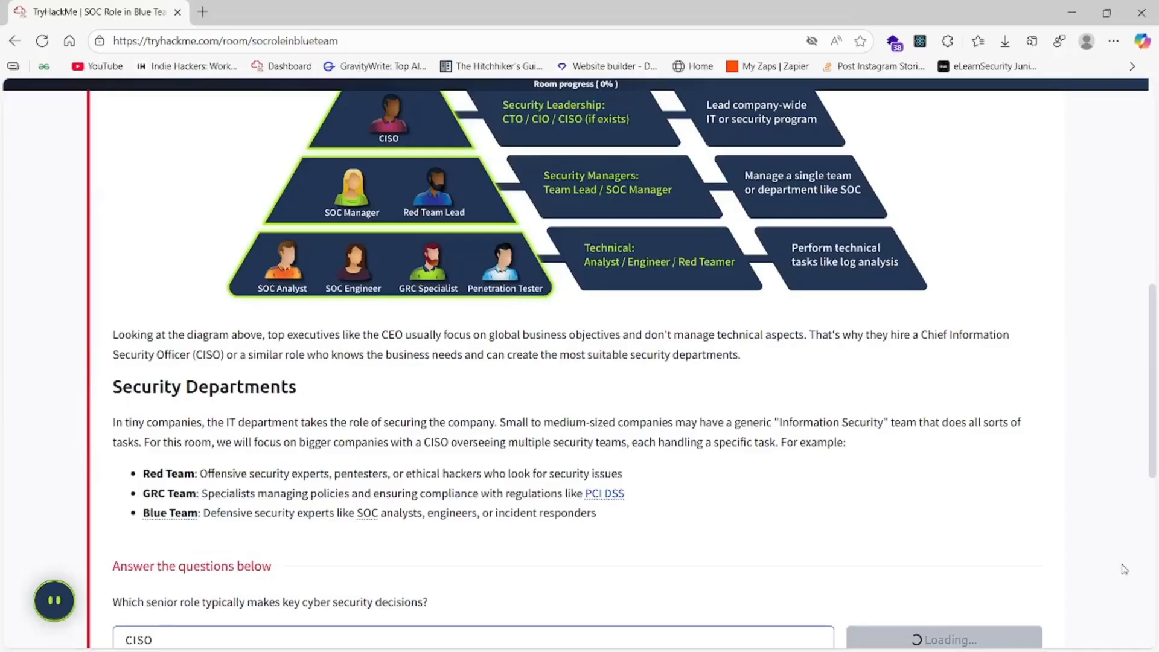
left_click(1057, 644)
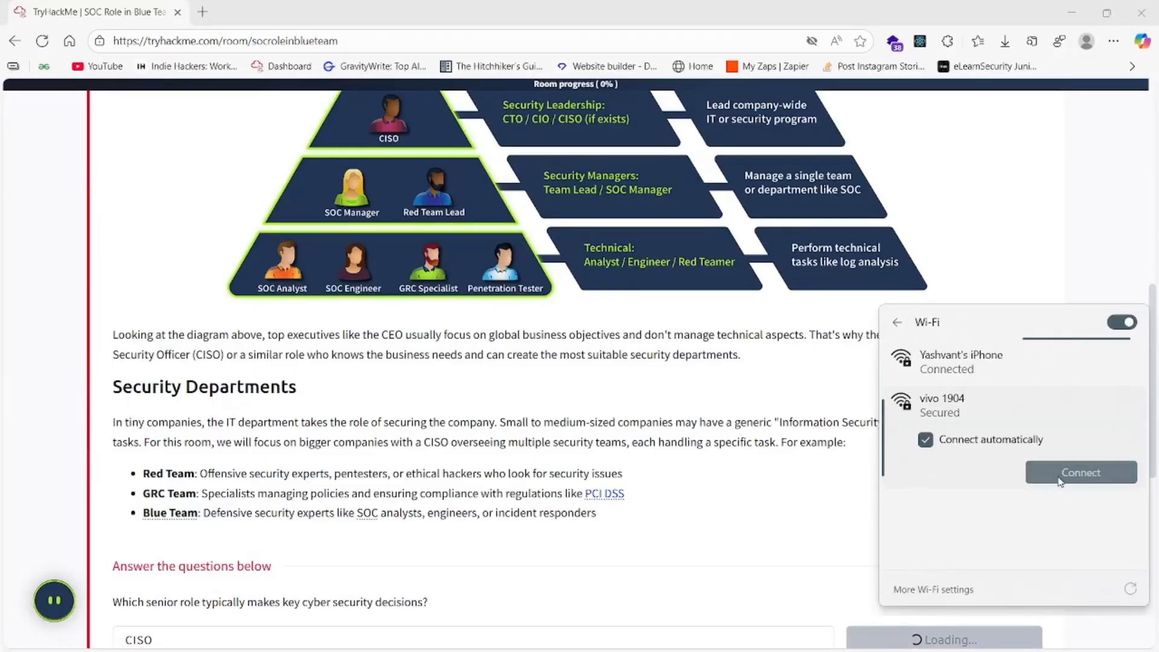
Step: Connect to the secured vivo 1904 Wi-Fi network
left_click(1081, 473)
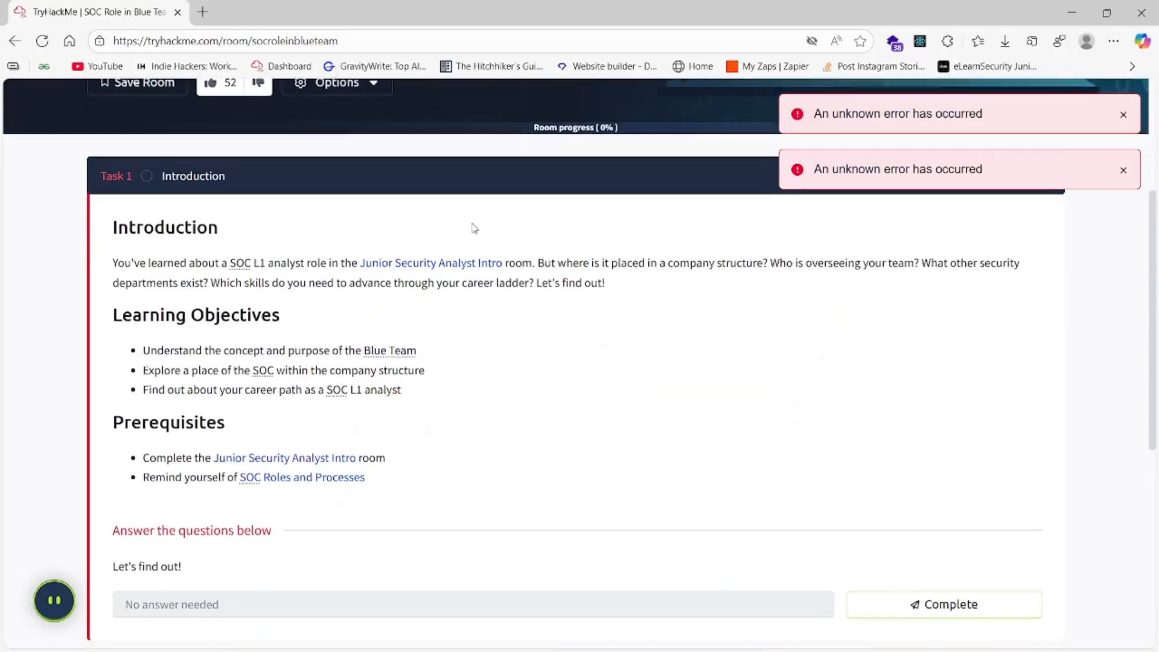
Step: Re-complete the Introduction task and resubmit CISO for the senior-role question
left_click(942, 604)
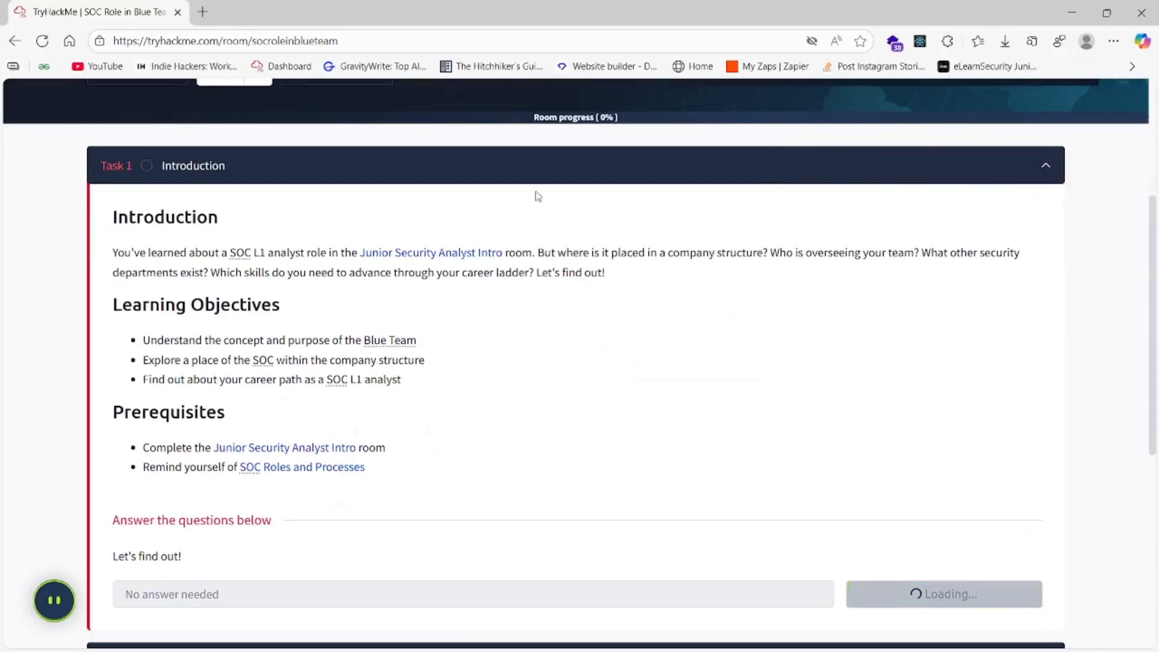
left_click(943, 593)
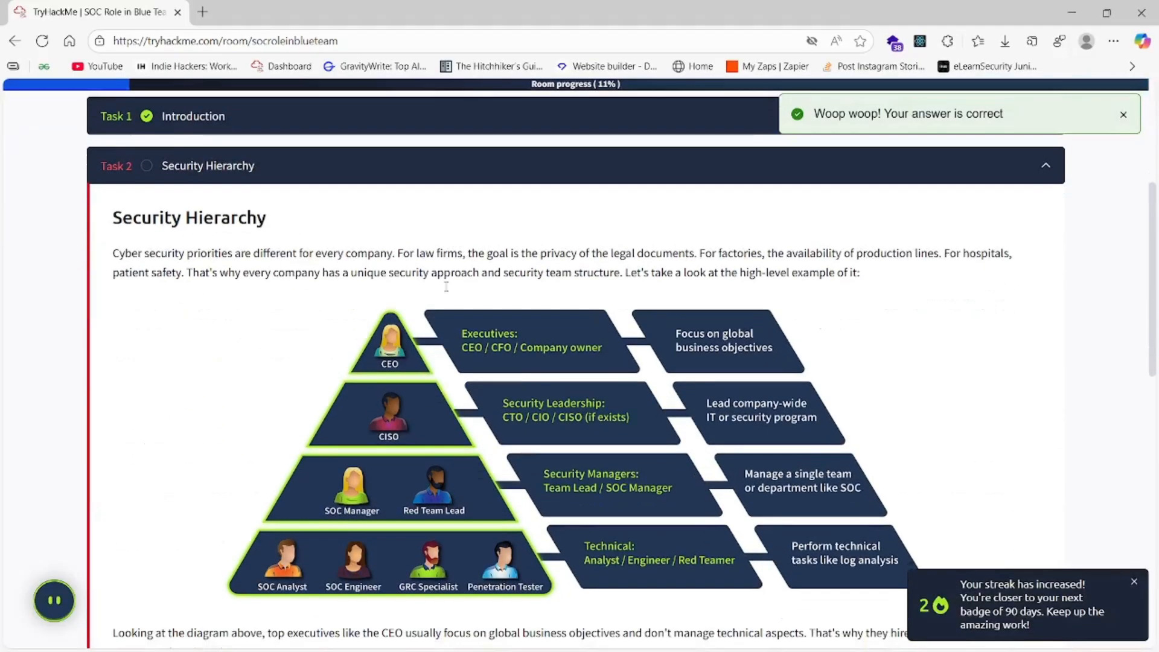
scroll("down", 3)
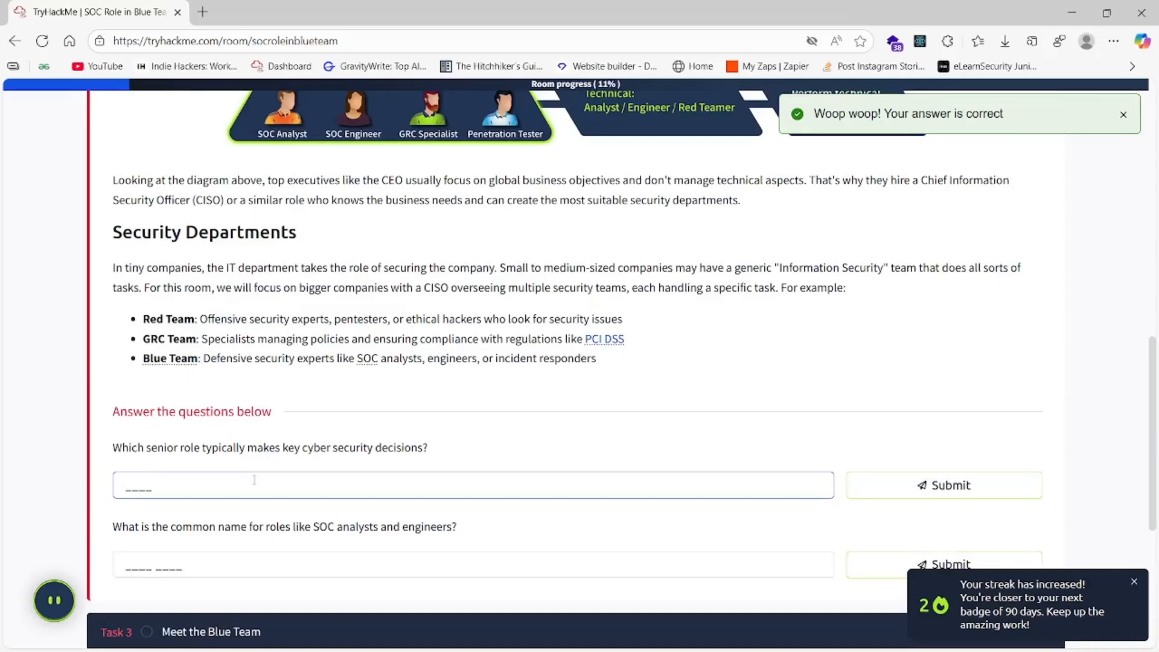
left_click(942, 485)
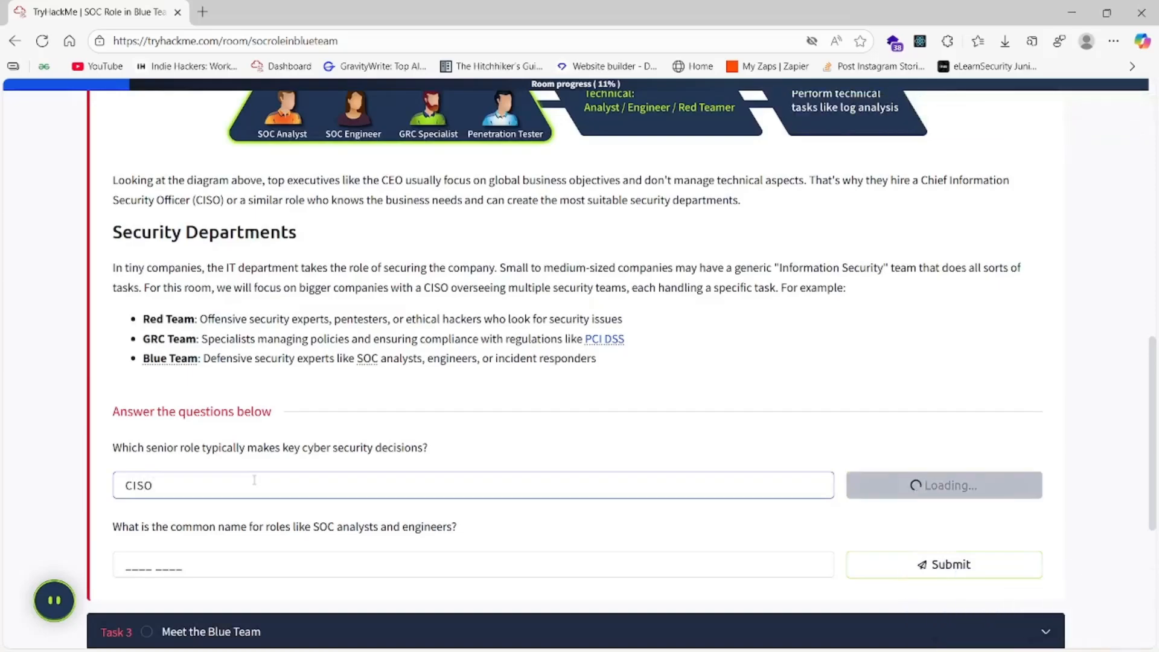
left_click(944, 485)
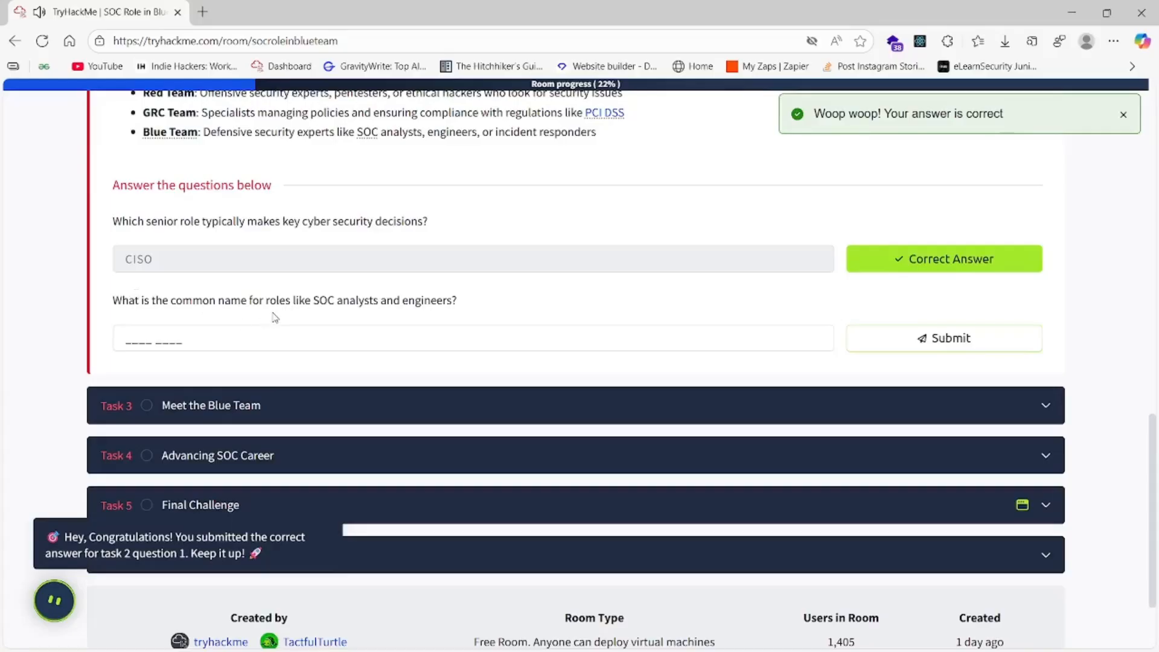
left_click_drag(262, 301, 348, 300)
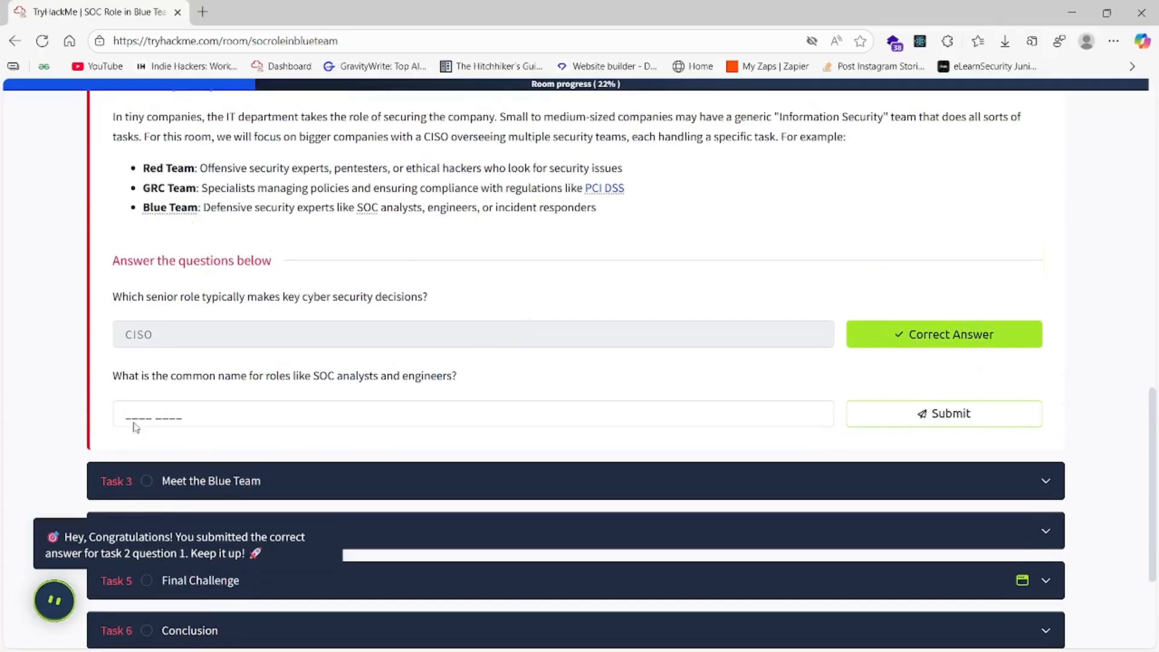
Step: Submit 'Blue Team' as the common name for SOC analyst and engineer roles
type("B")
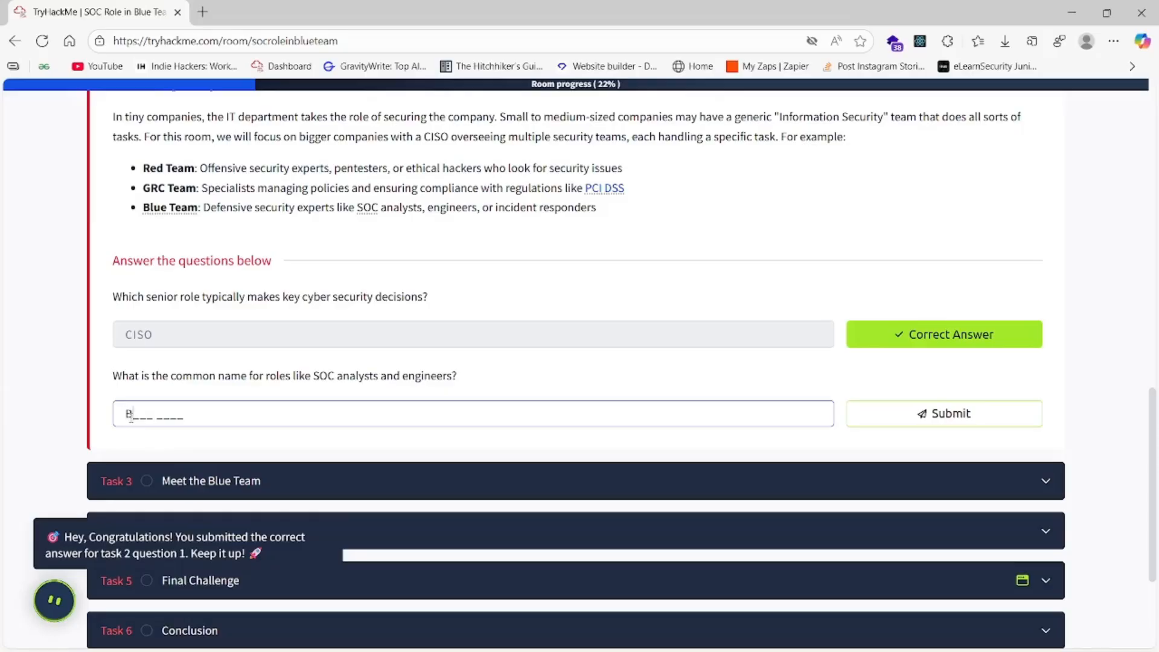
type("Blue Tea")
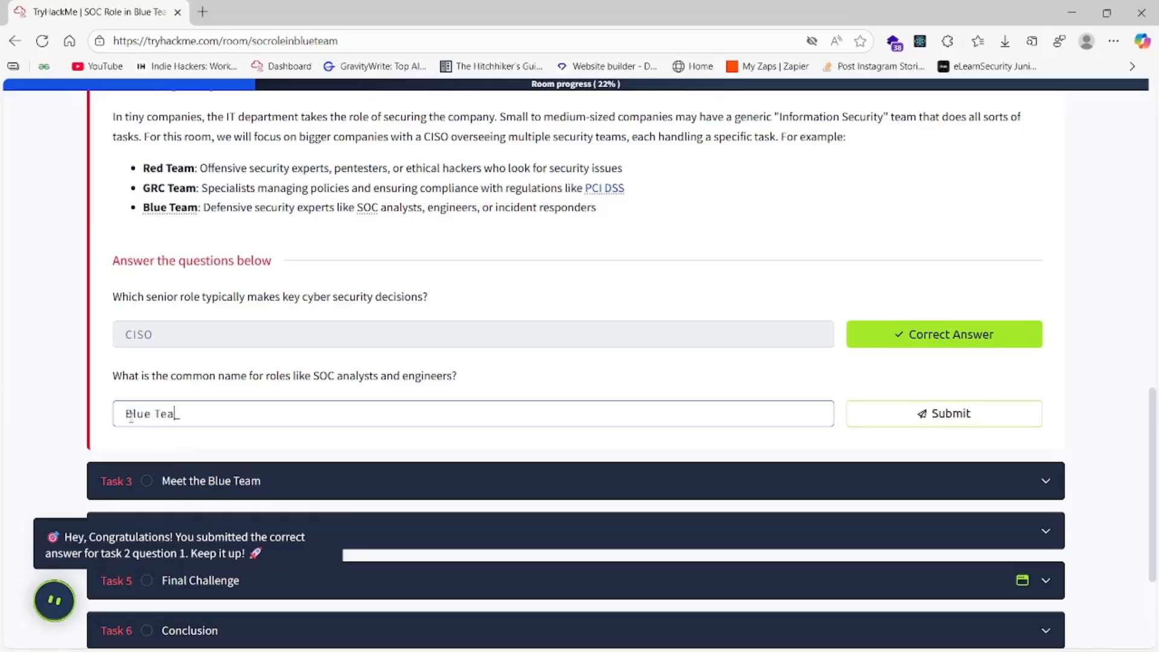
left_click(943, 414)
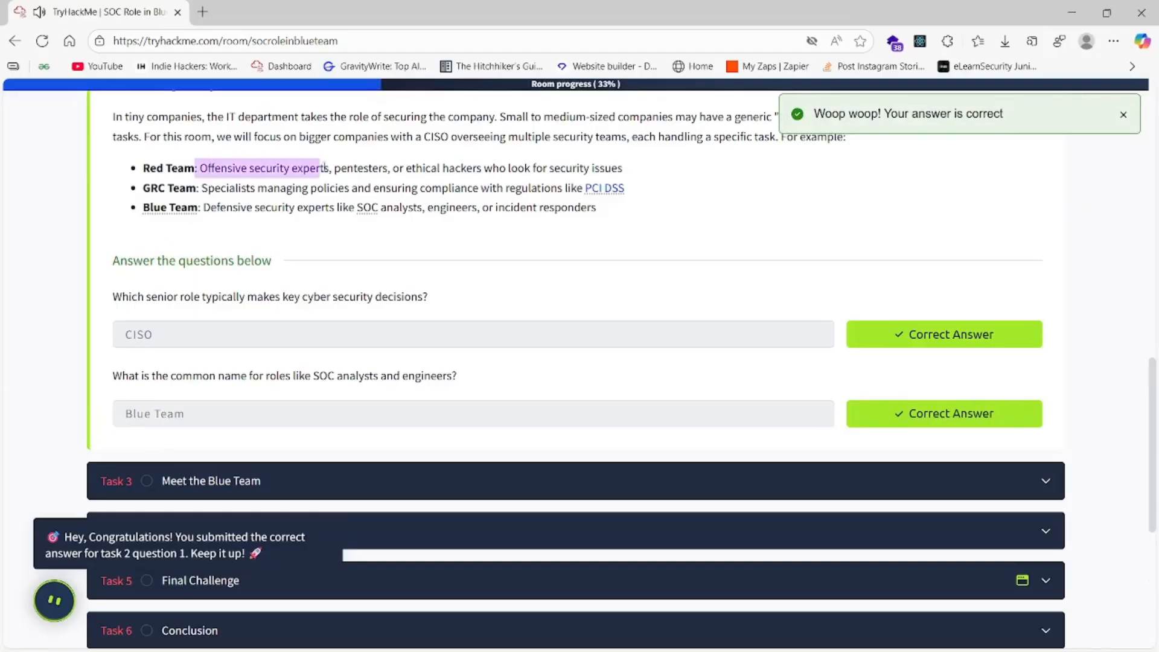
right_click(263, 167)
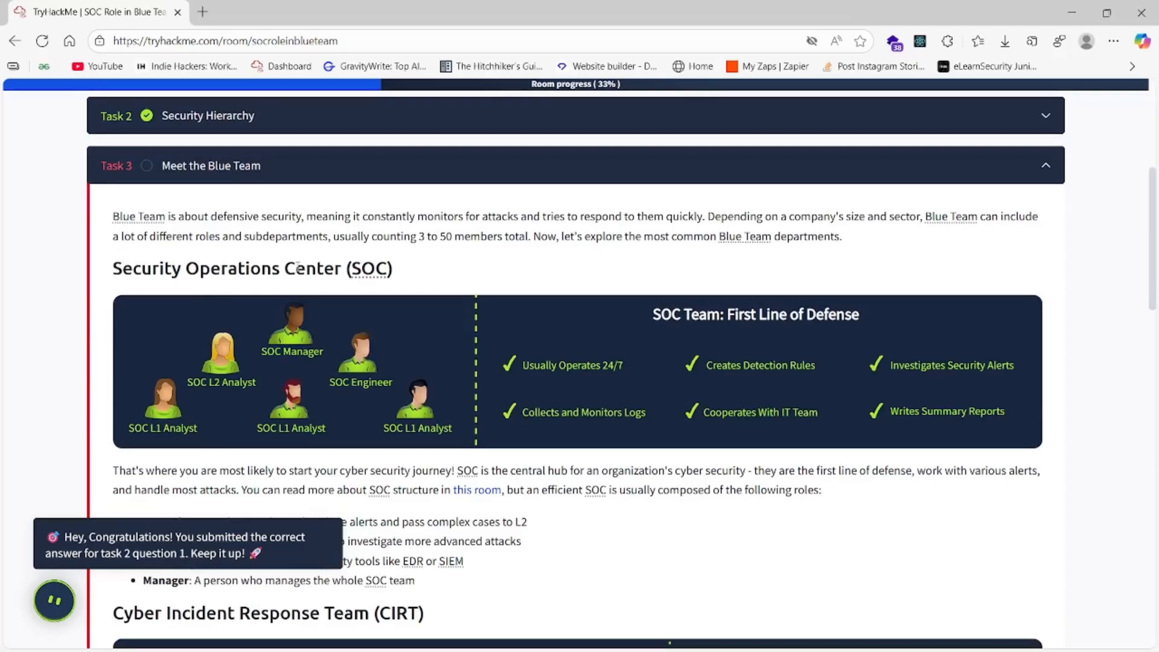
scroll("down", 3)
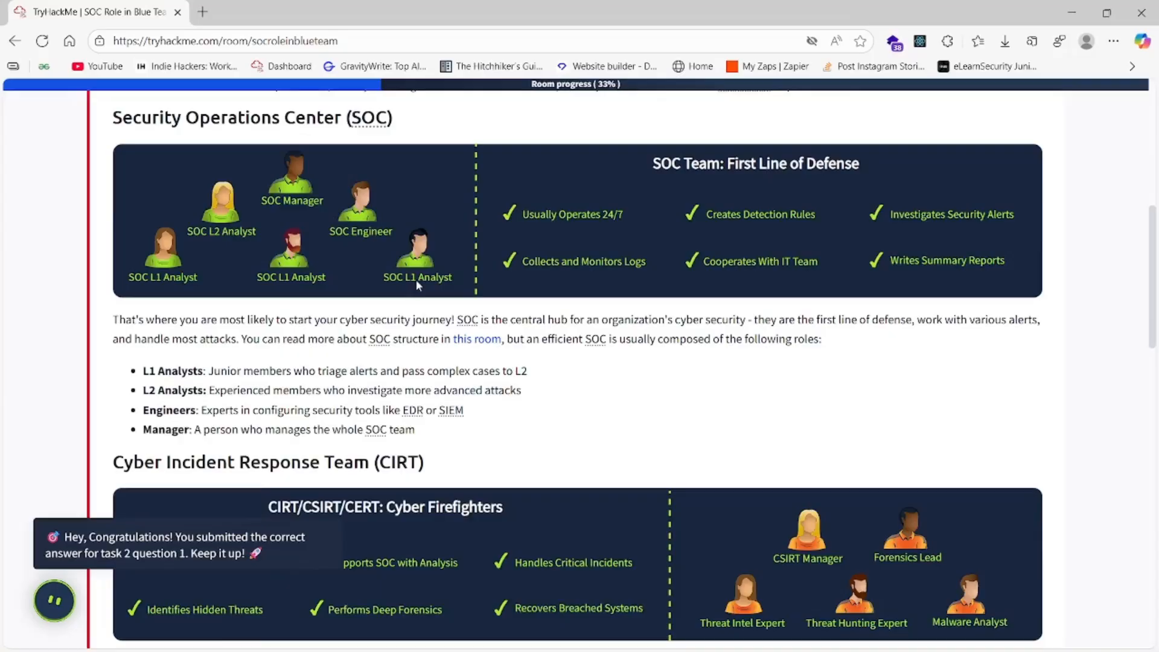
mouse_move(375, 288)
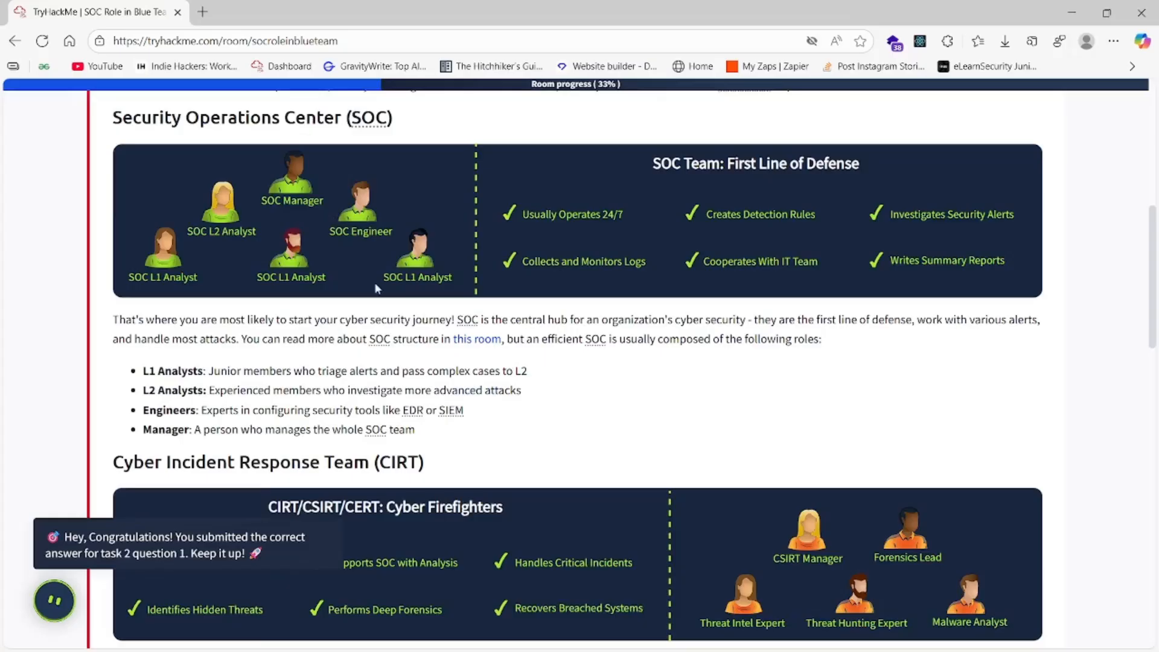
mouse_move(253, 204)
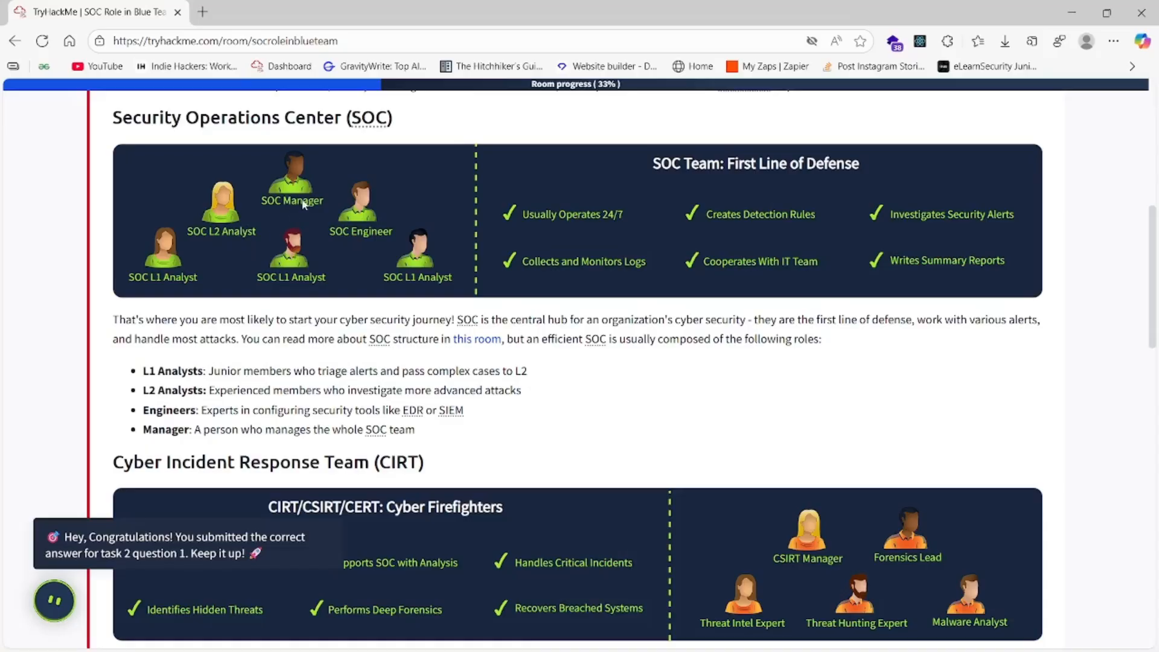
scroll("down", 3)
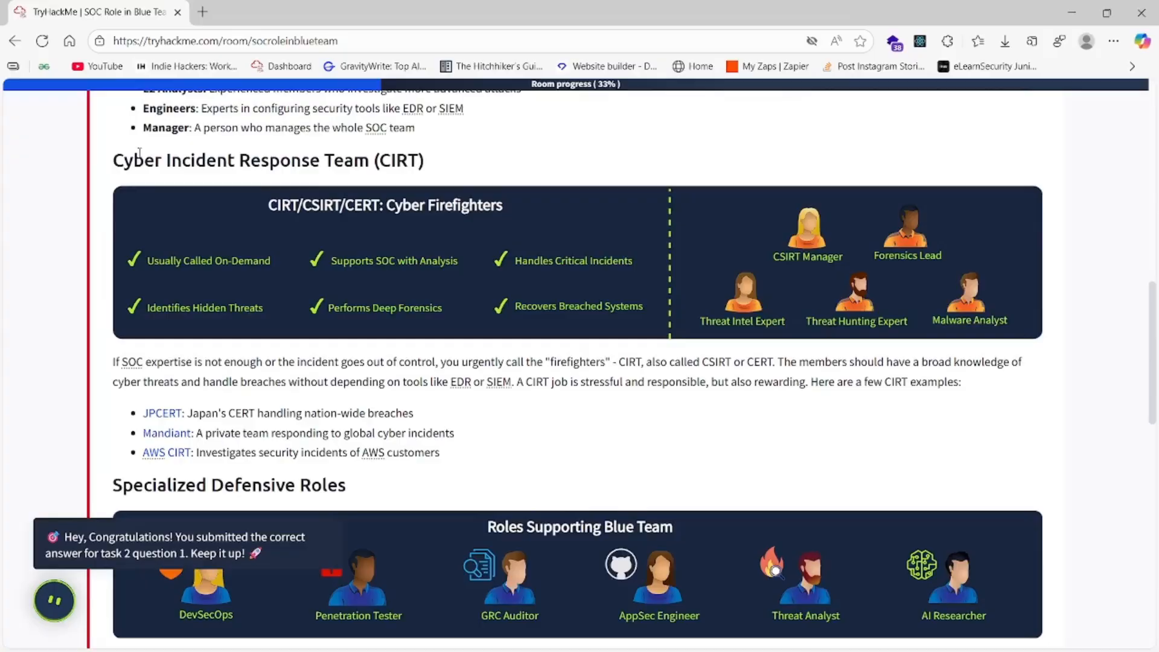
mouse_move(814, 261)
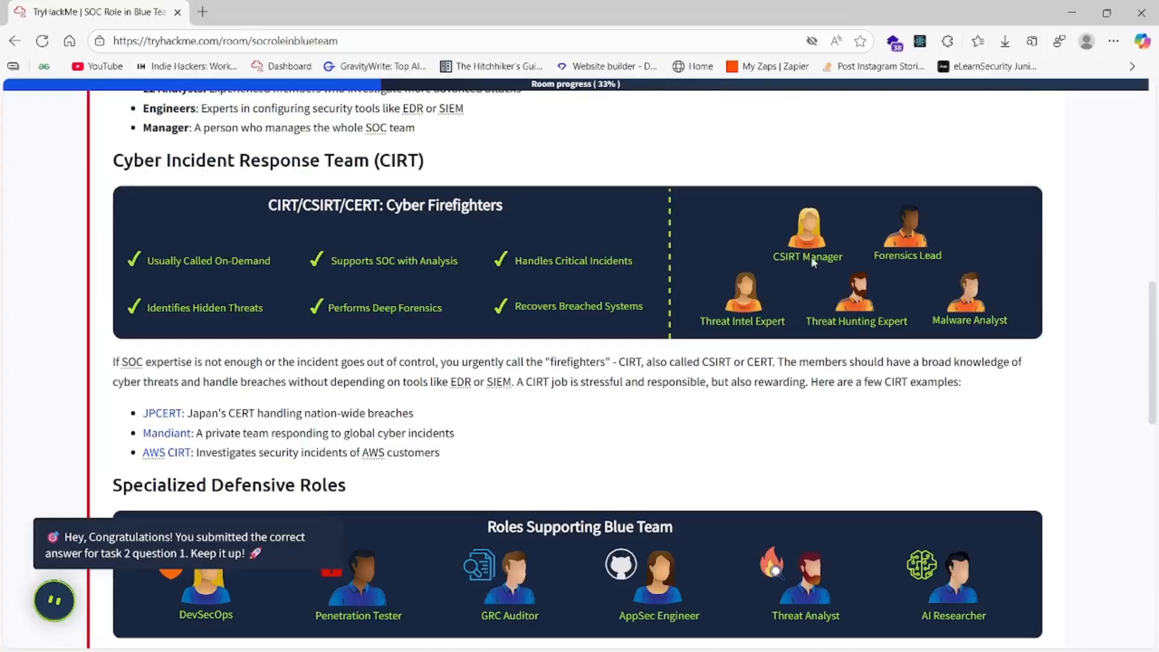
mouse_move(894, 270)
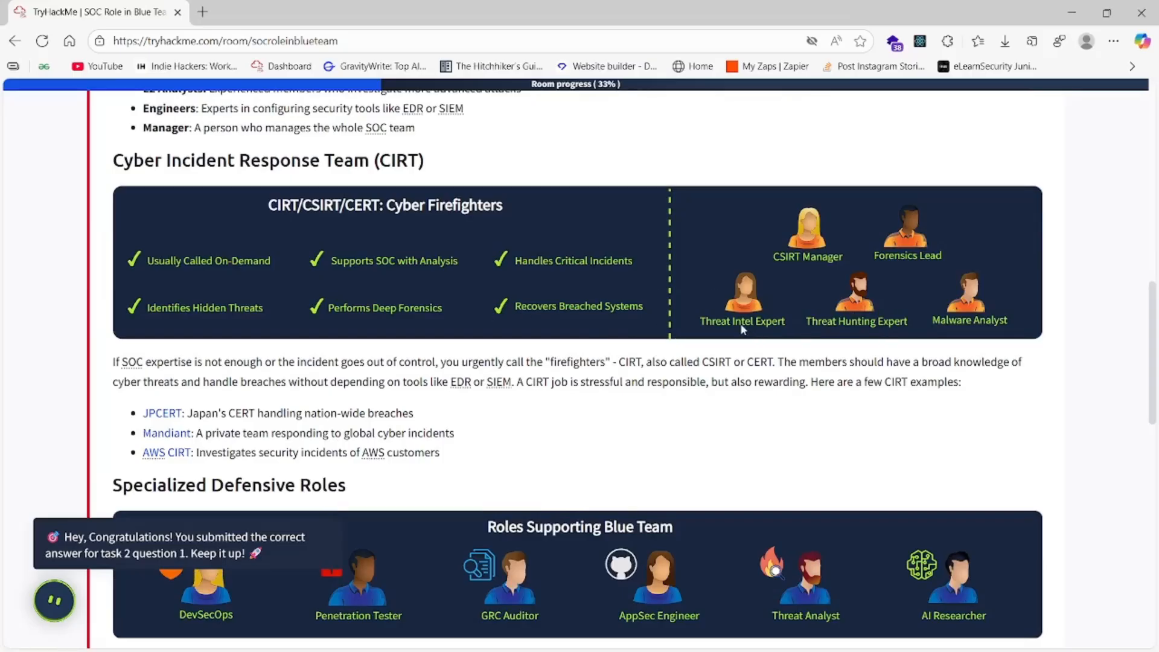
scroll("down", 3)
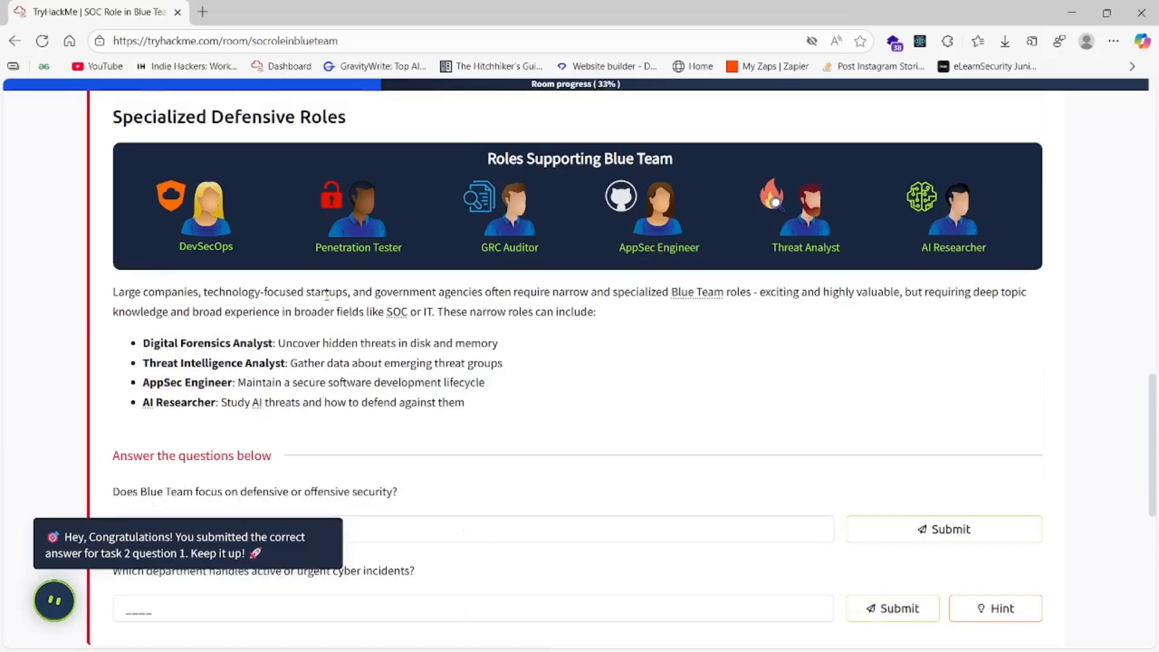
Step: Submit 'defensive' as the first Meet the Blue Team answer, fixing a typo
scroll("down", 3)
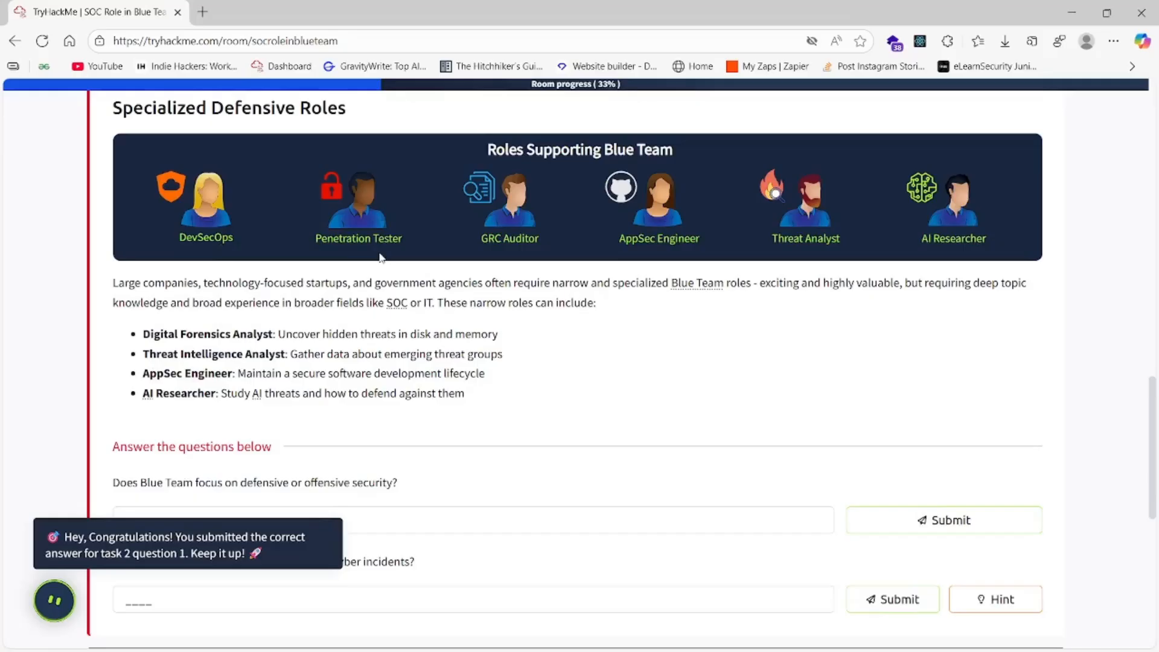
mouse_move(412, 253)
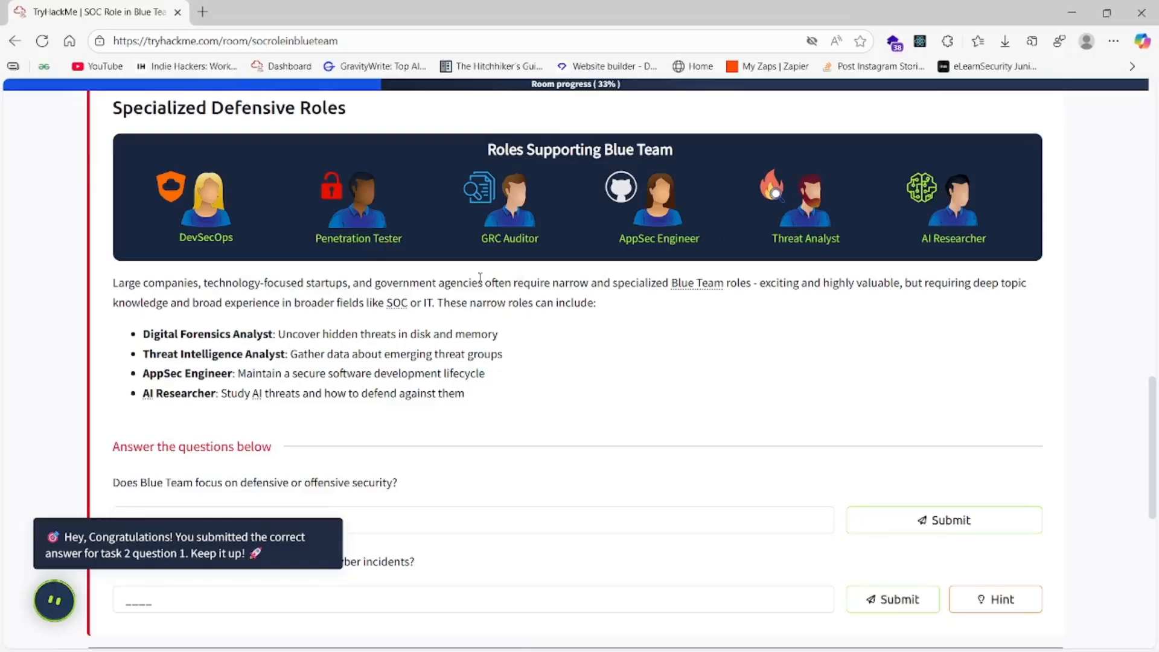
scroll("down", 3)
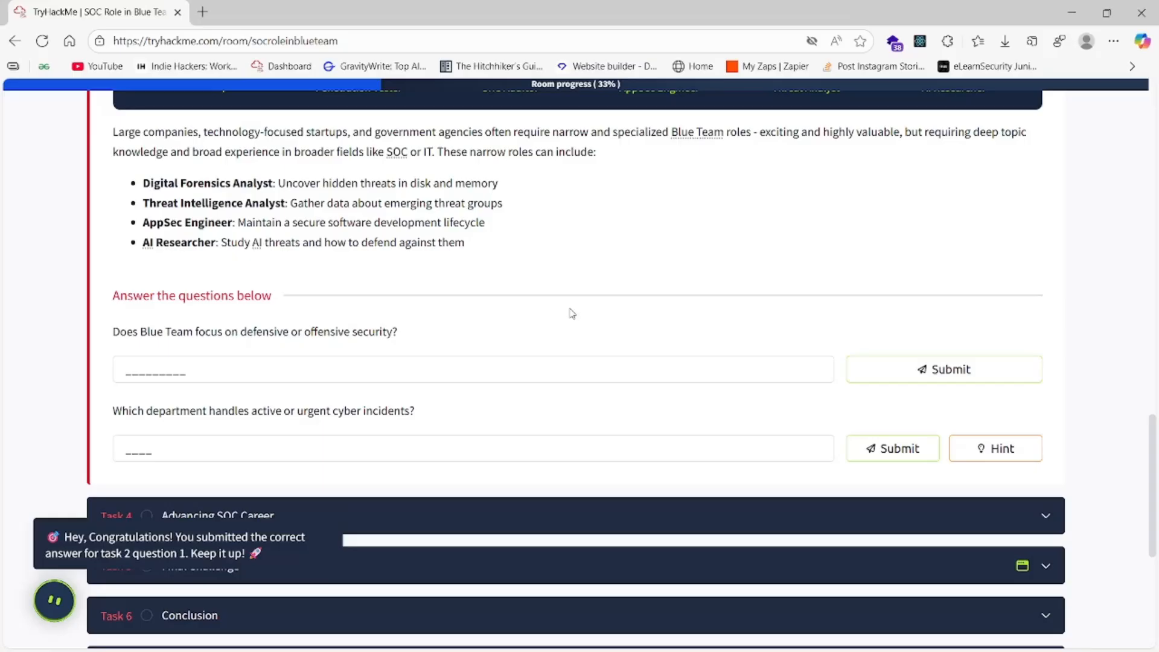
mouse_move(581, 292)
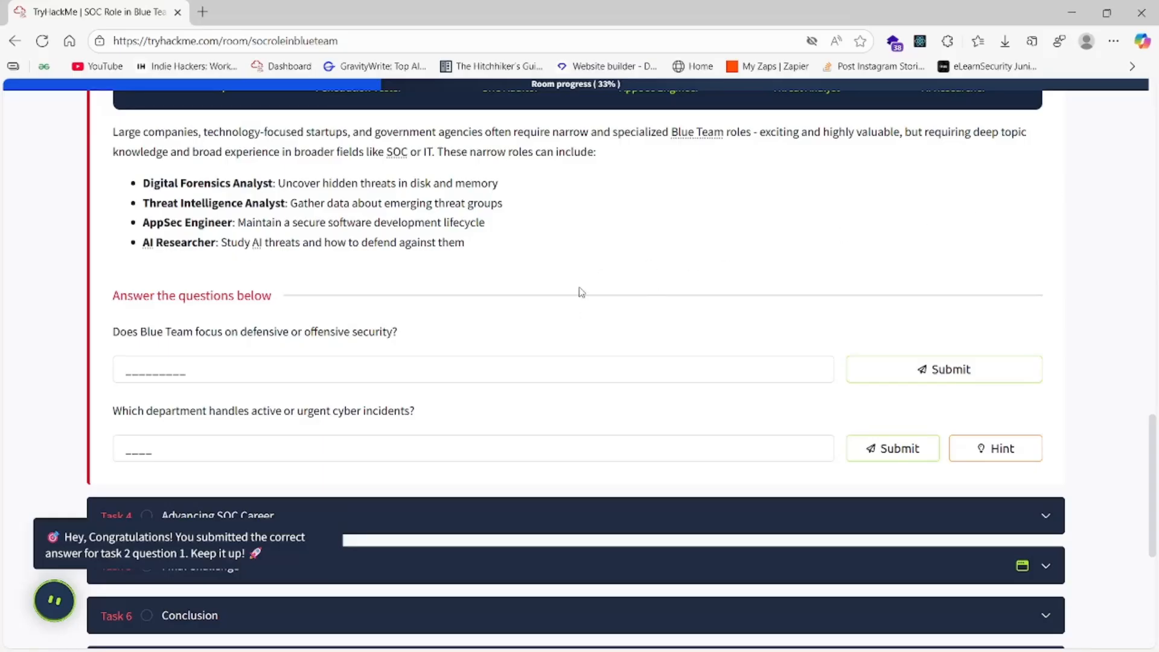
mouse_move(196, 326)
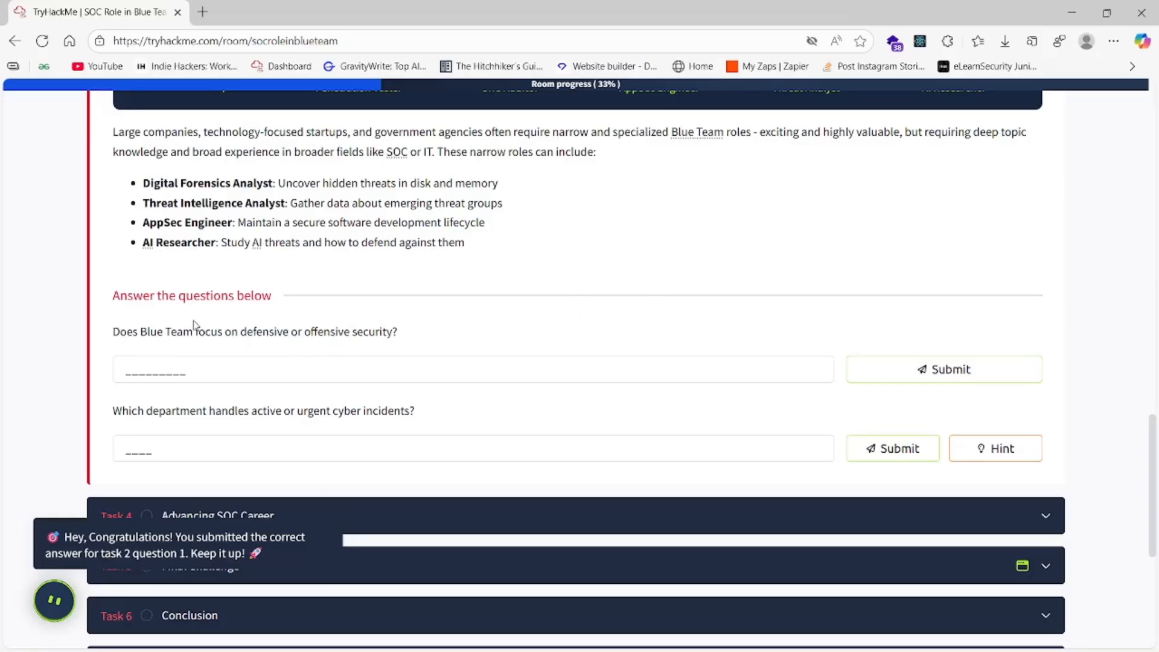
mouse_move(312, 346)
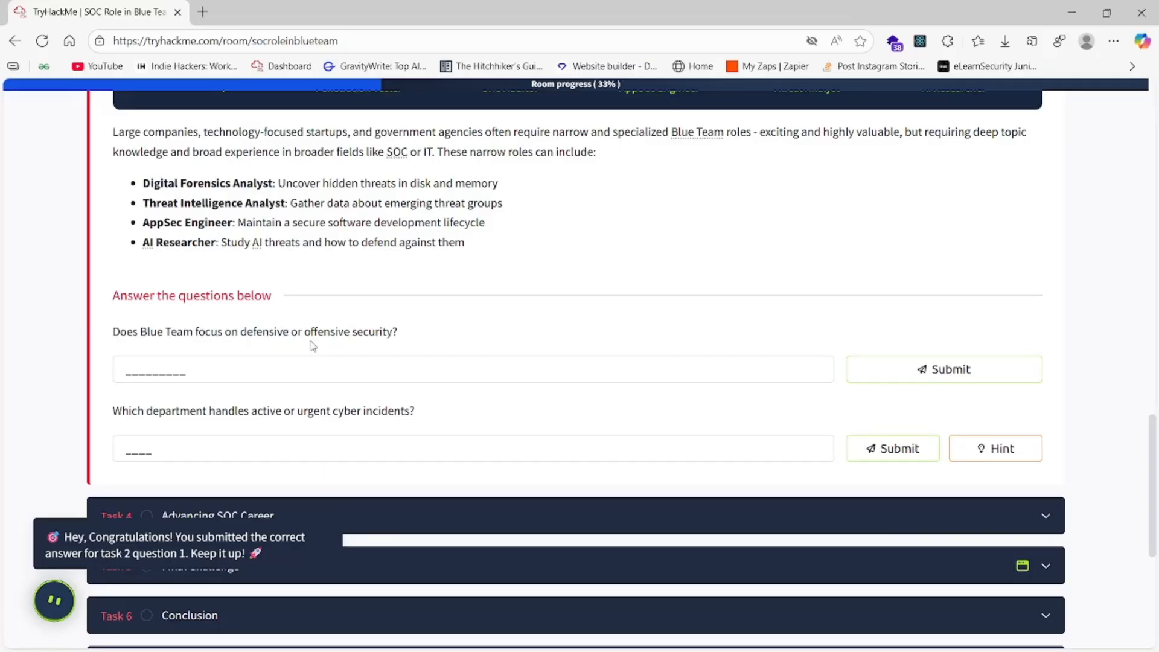
mouse_move(128, 365)
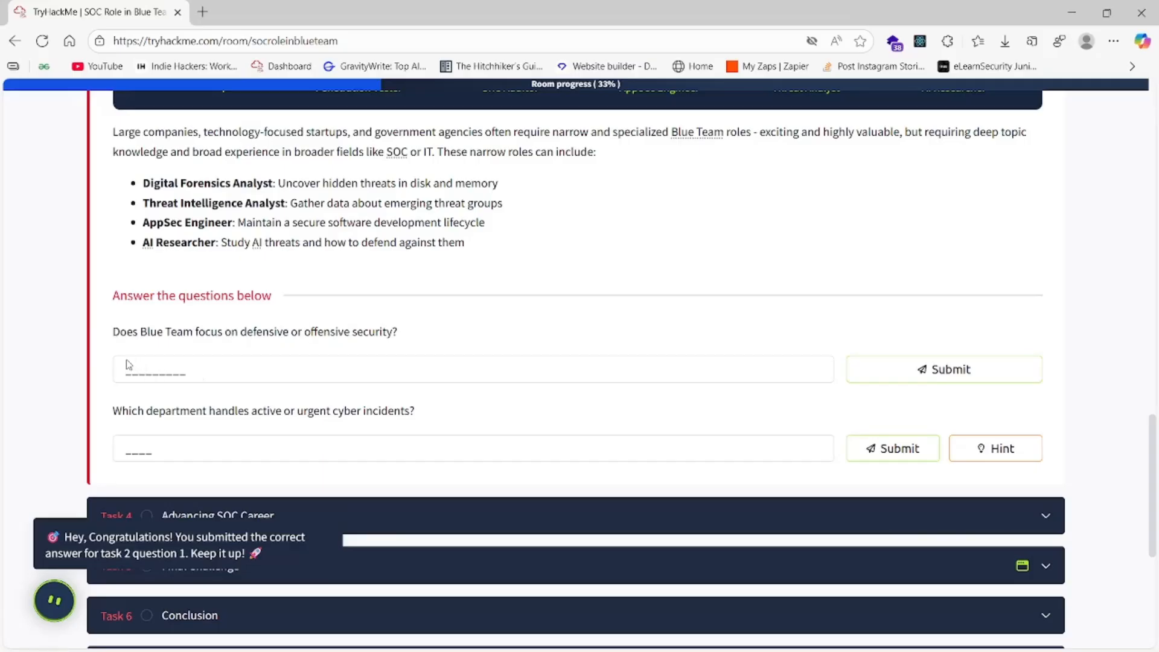
type("d")
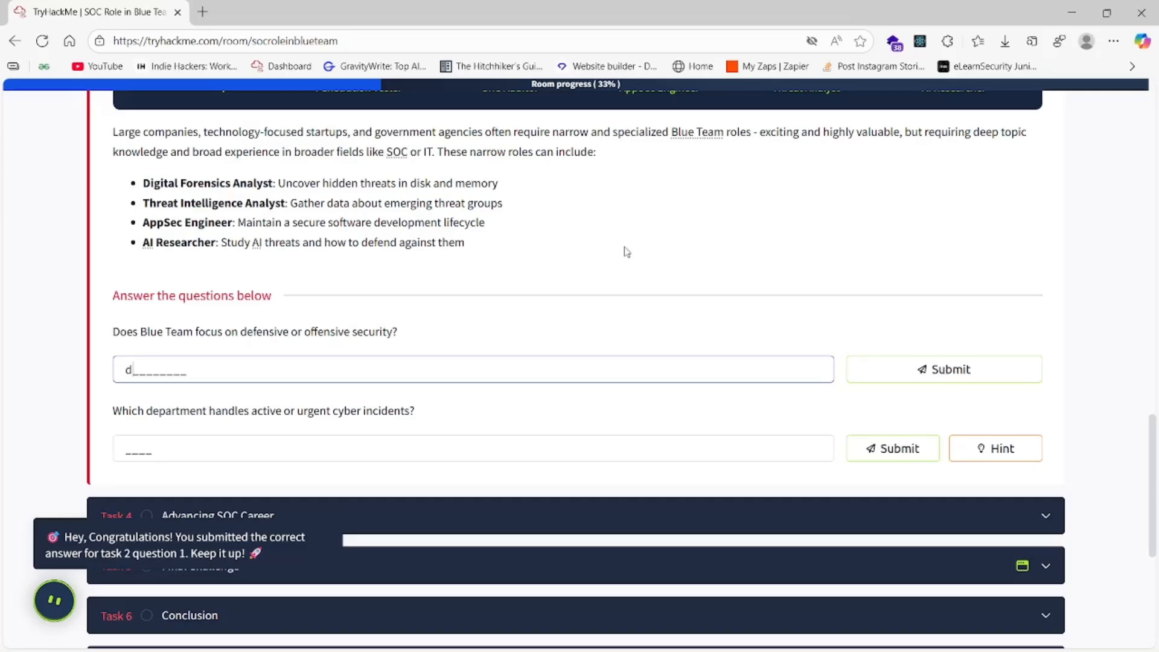
type("efenci")
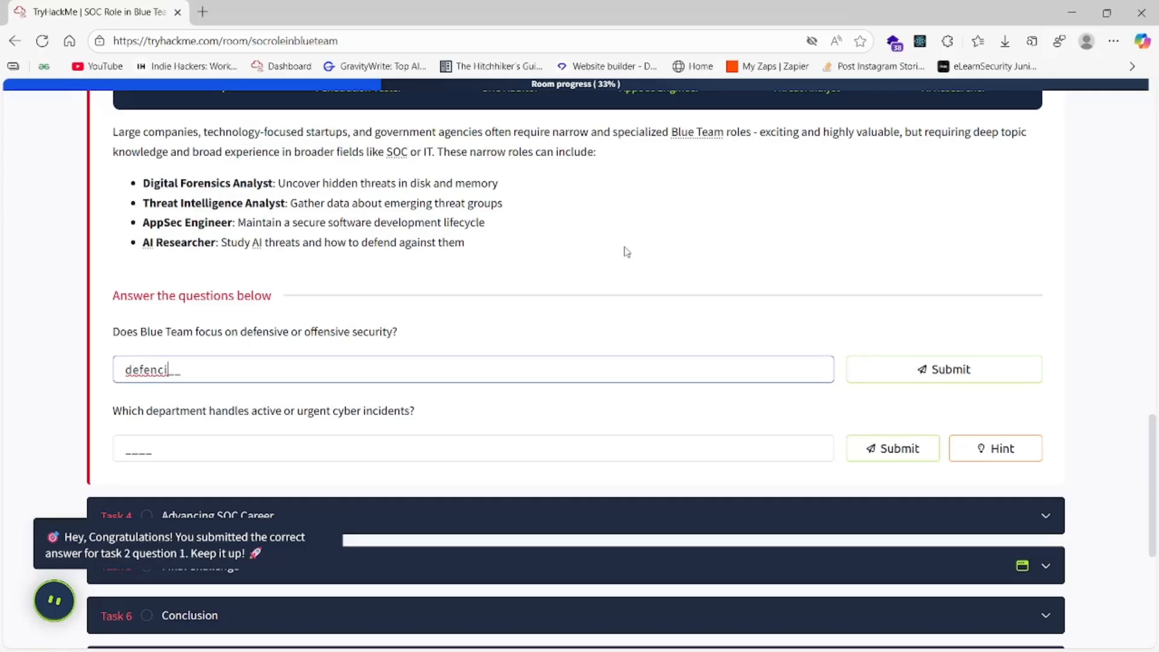
key("Backspace")
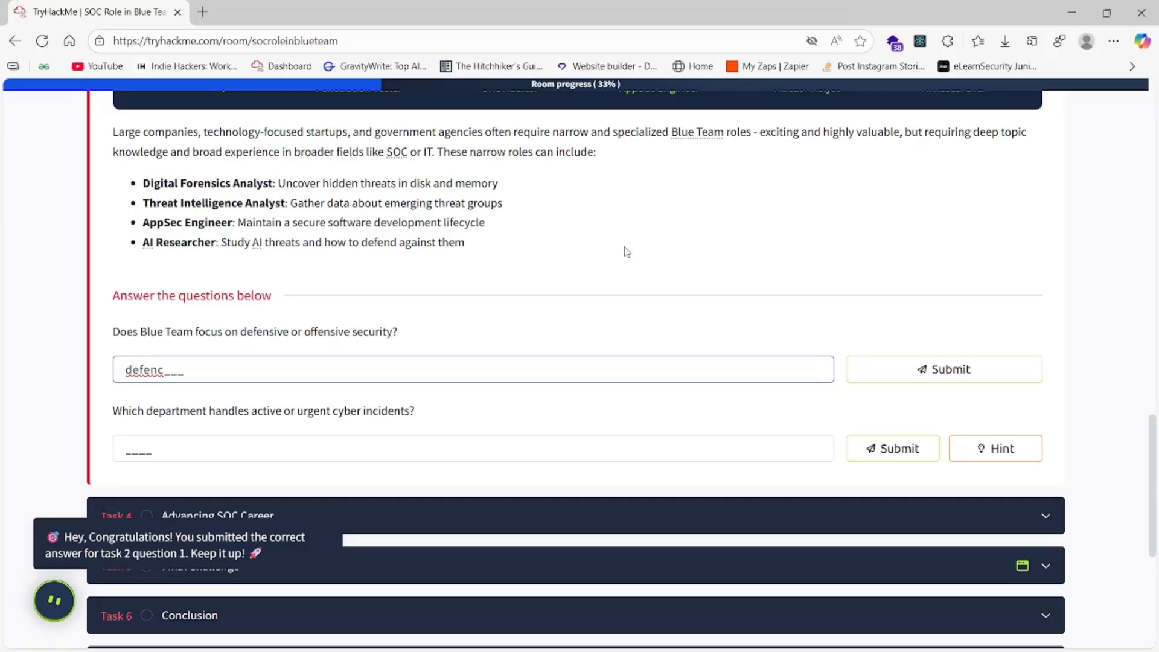
type("defensiv")
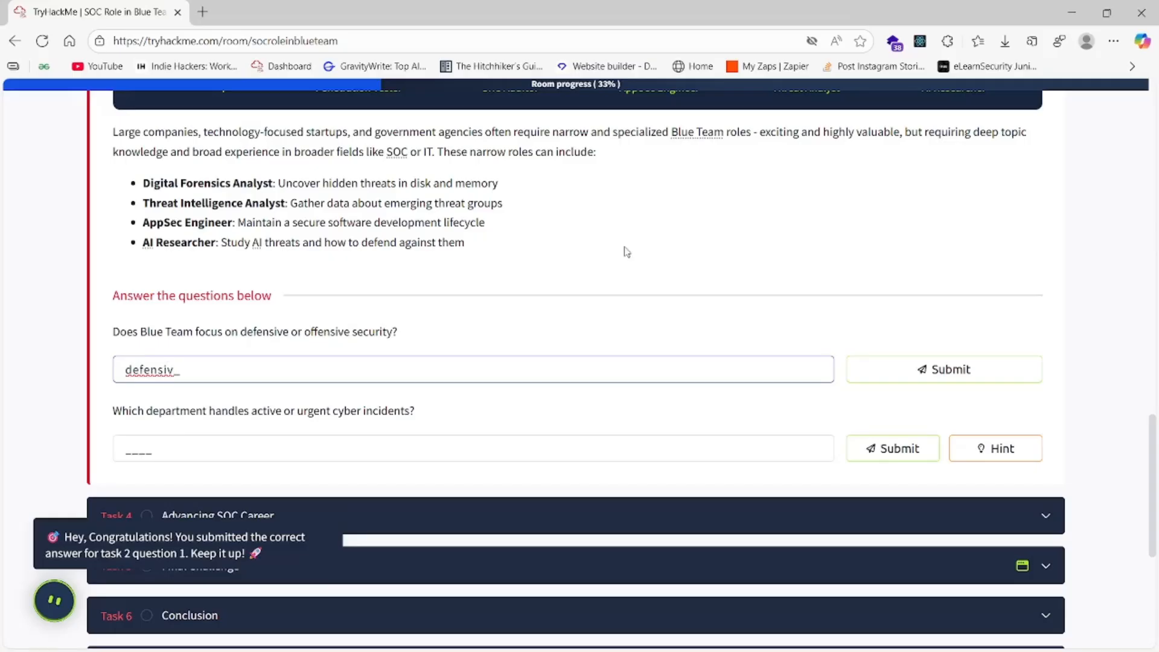
left_click(942, 369)
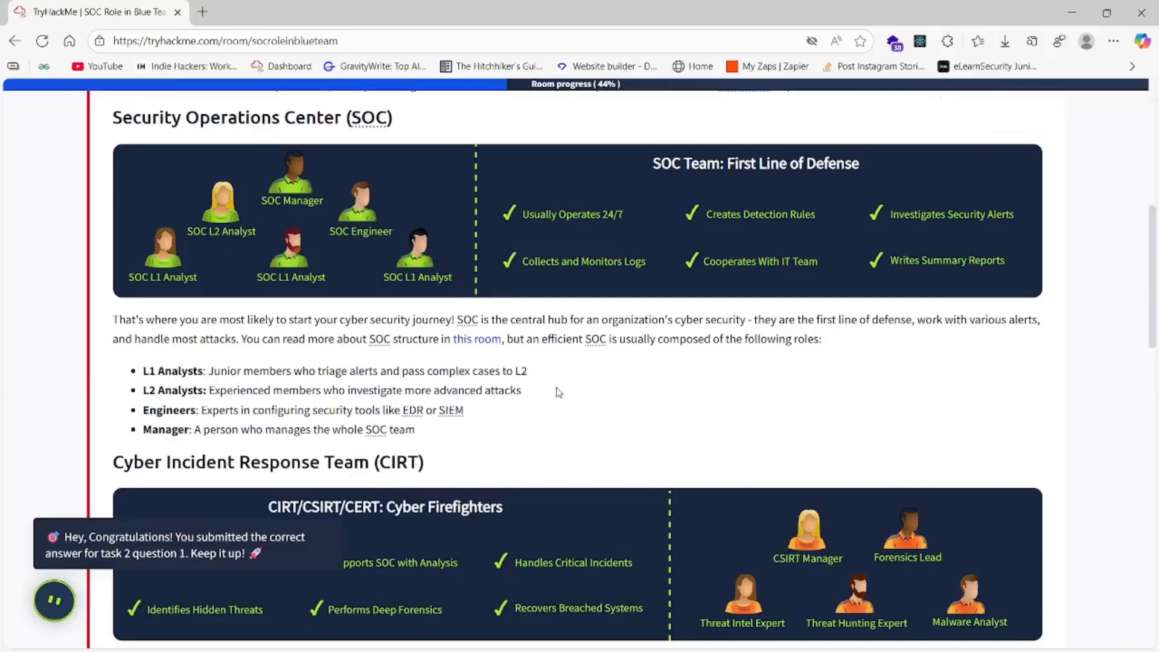
Step: Submit 'CIRT' as the second Meet the Blue Team answer
scroll("down", 3)
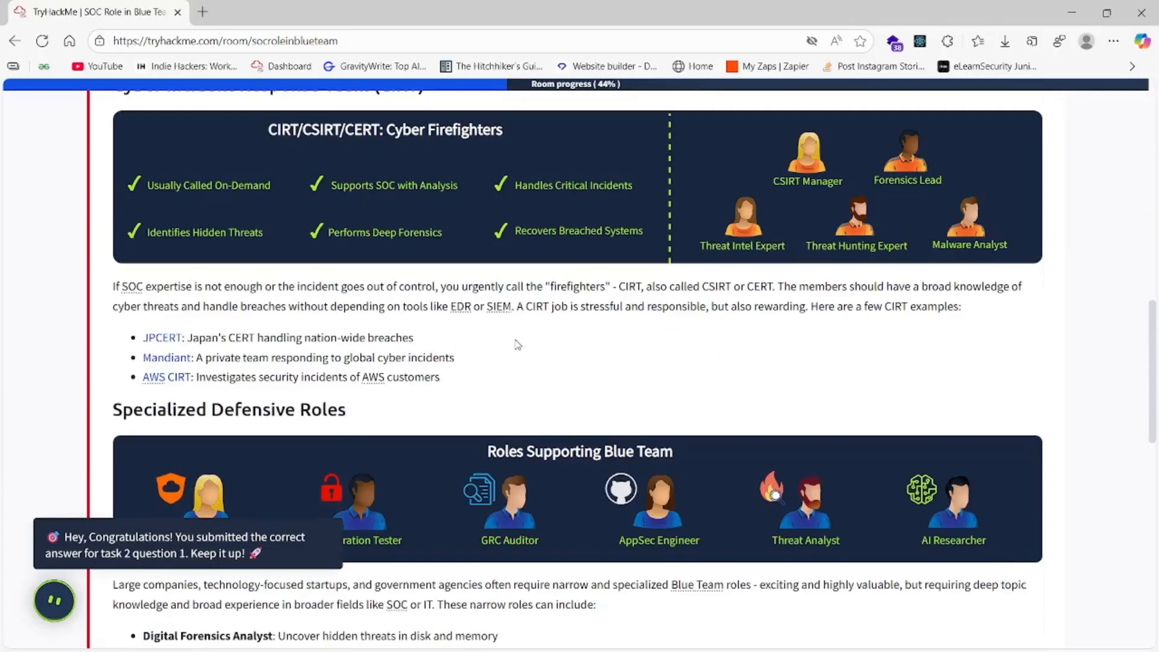
scroll("down", 3)
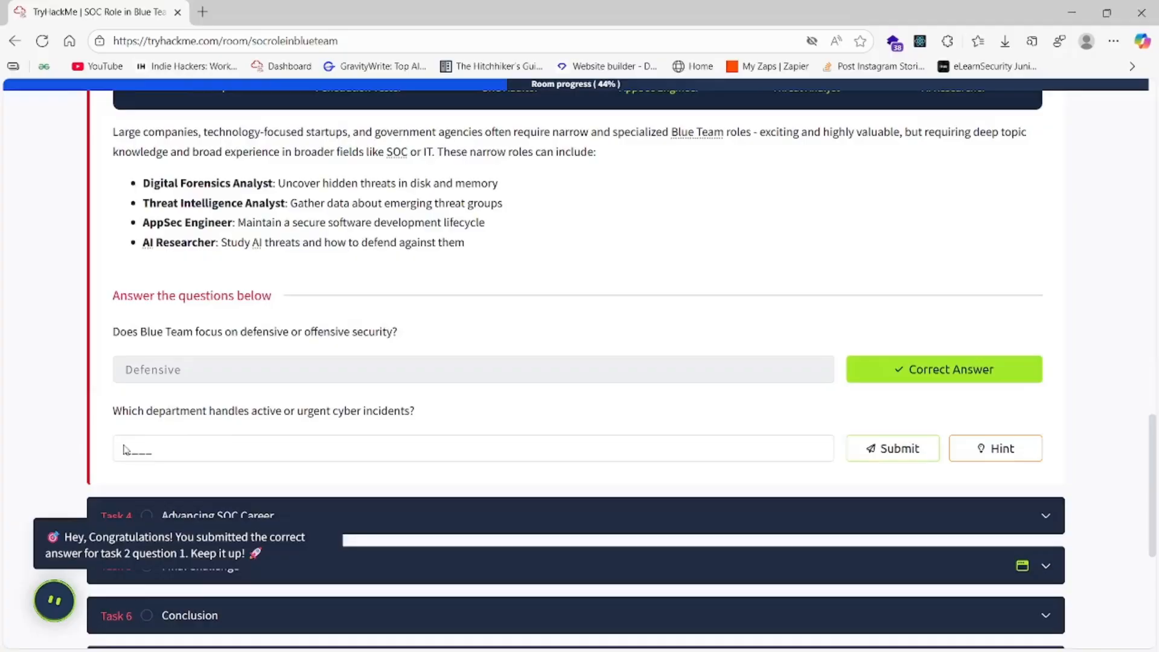
type("CIRT")
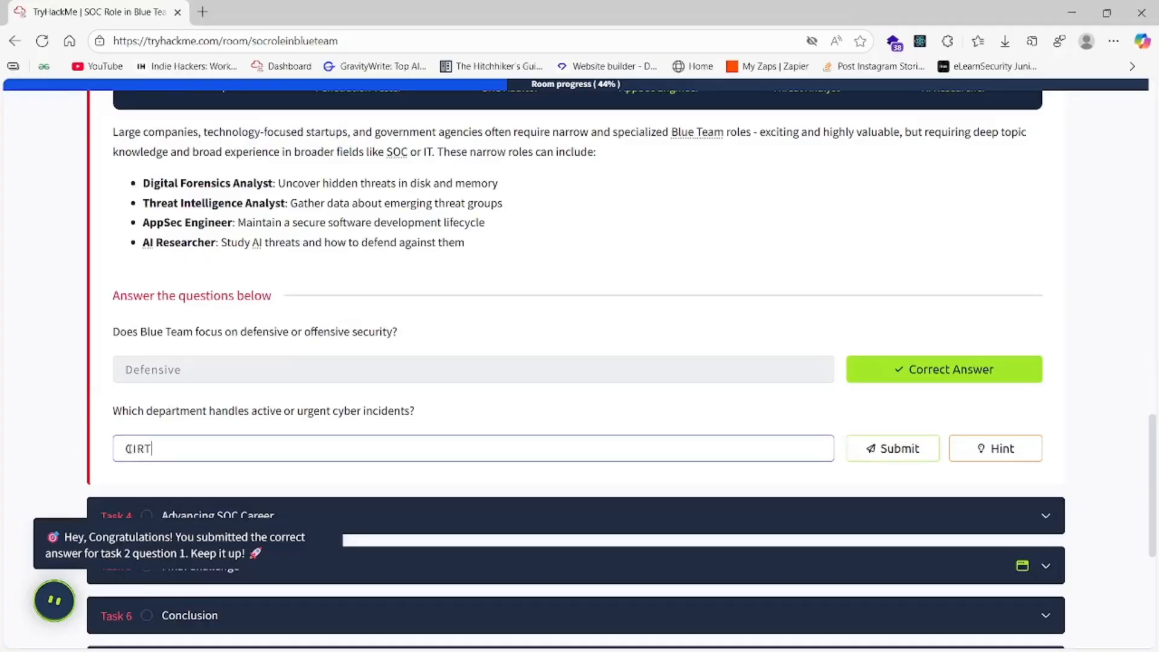
left_click(892, 448)
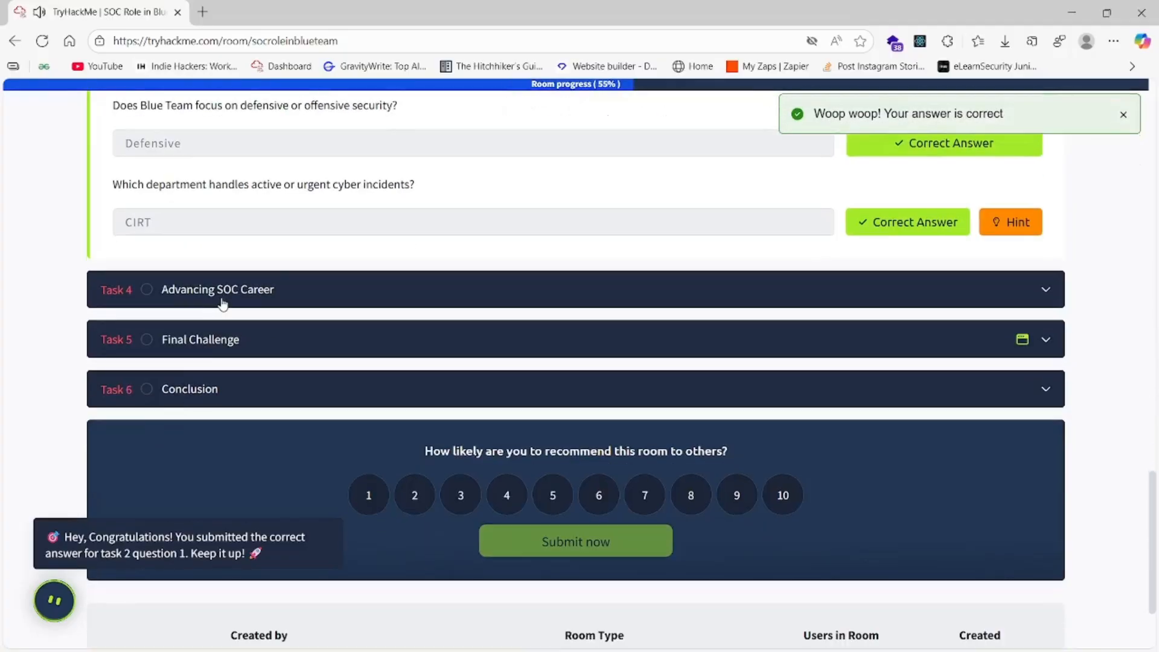
Step: Expand Advancing SOC Career, read through, and submit MSSP for the SOC services question
left_click(216, 289)
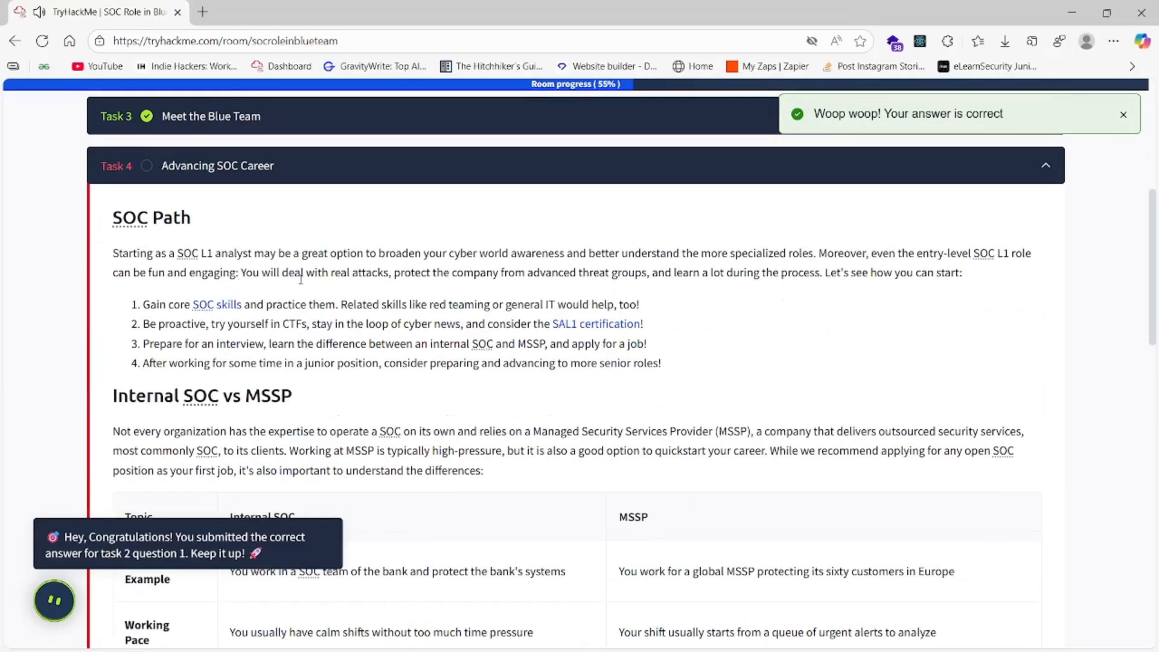
scroll("down", 3)
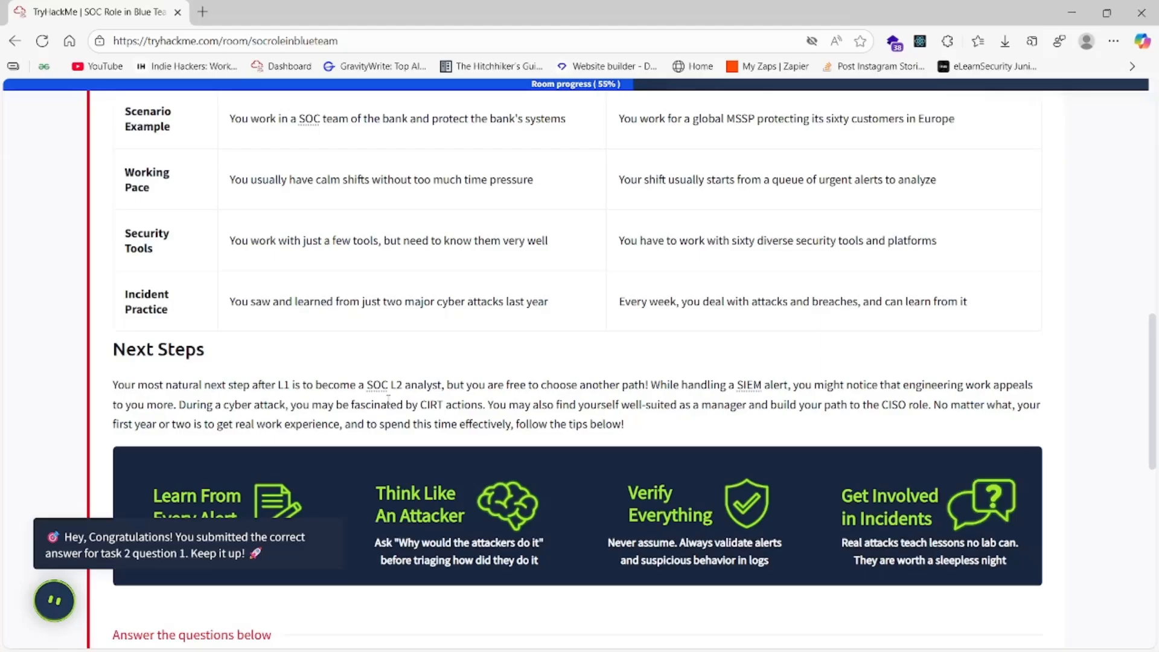
scroll("down", 3)
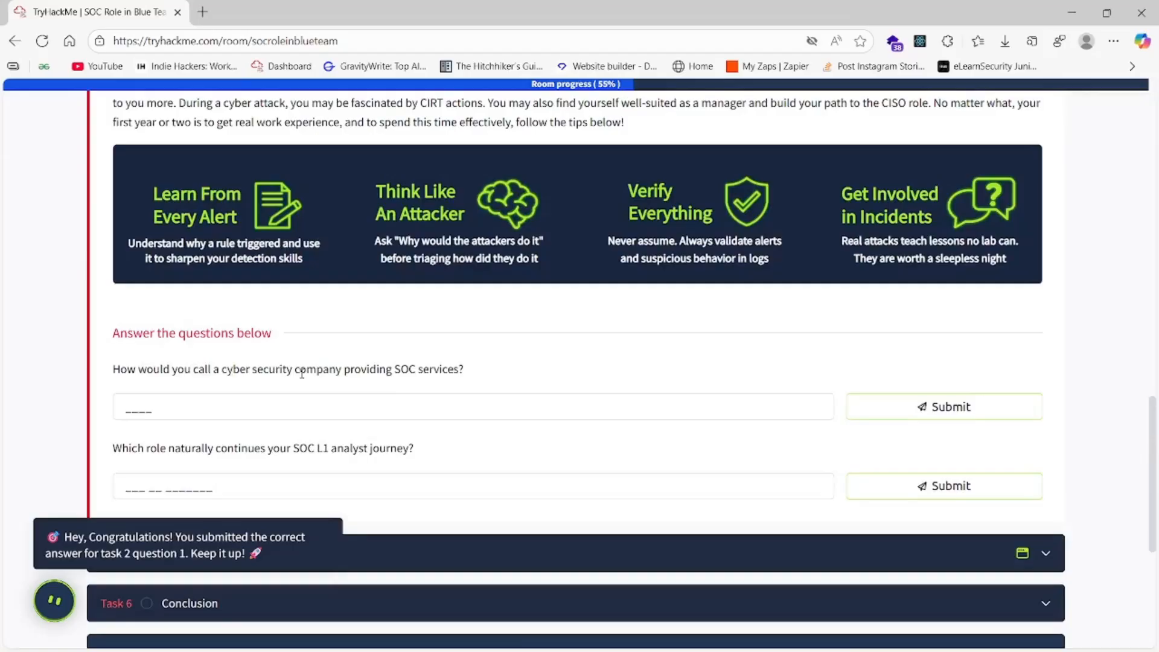
scroll("down", 3)
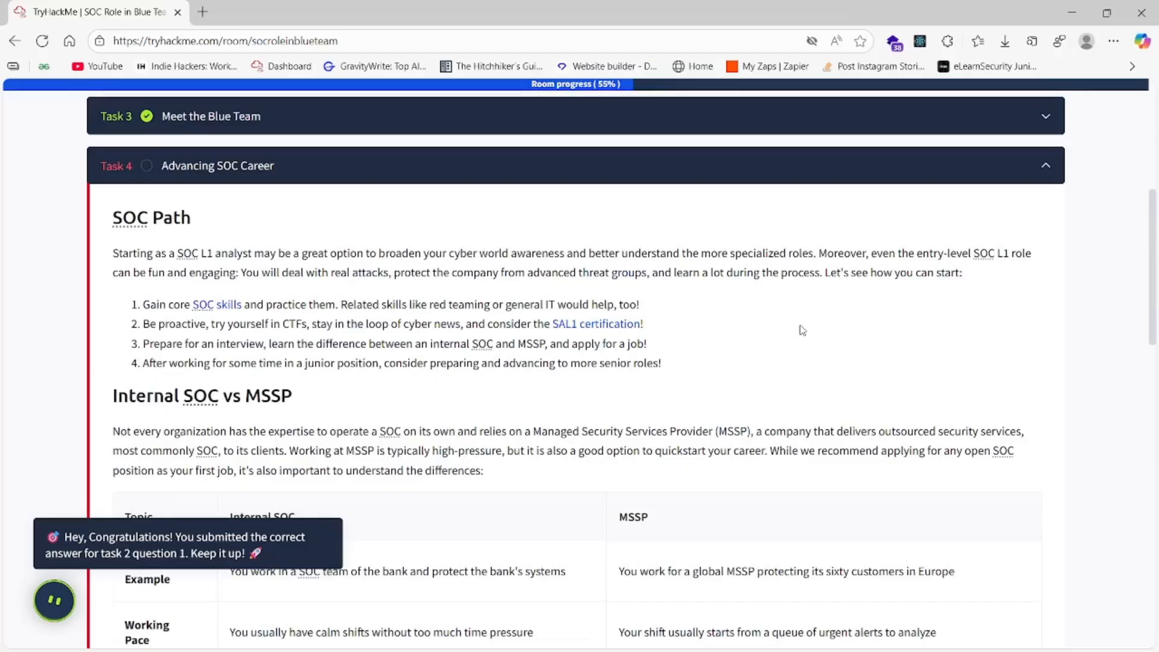
mouse_move(584, 415)
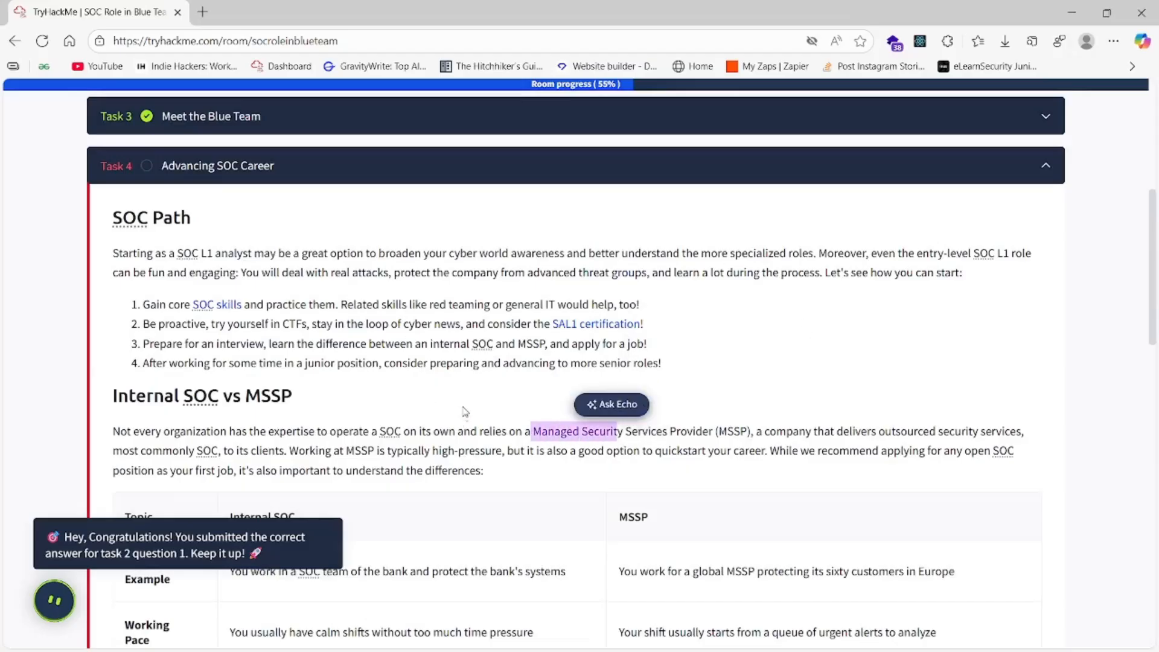
scroll("down", 3)
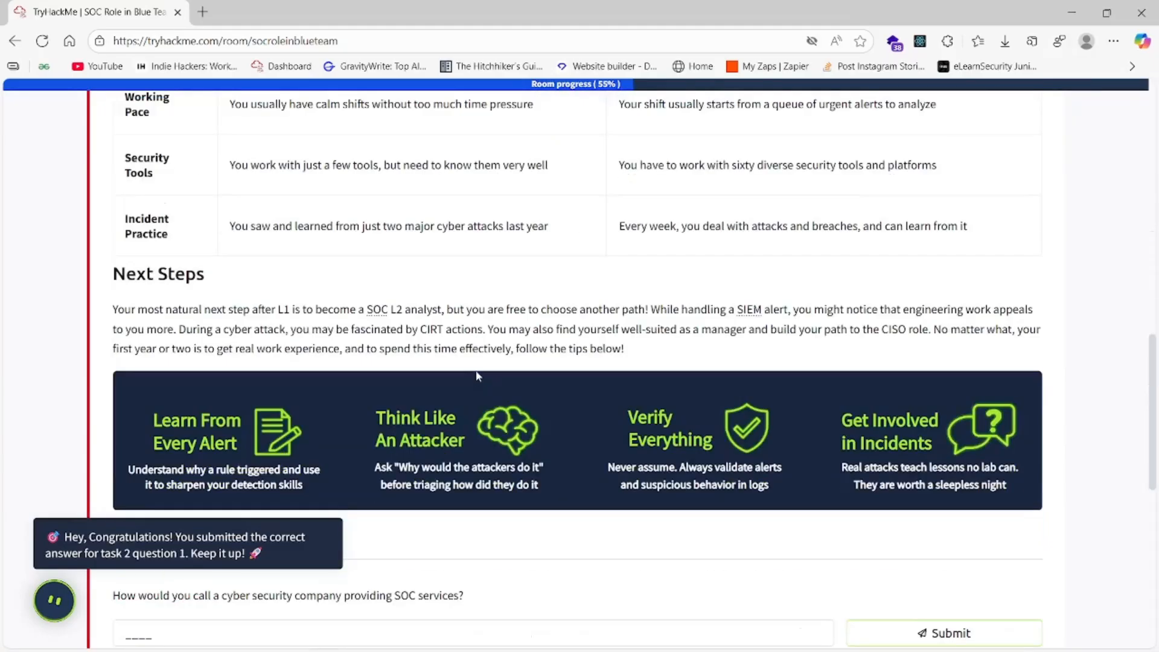
scroll("down", 3)
type("M")
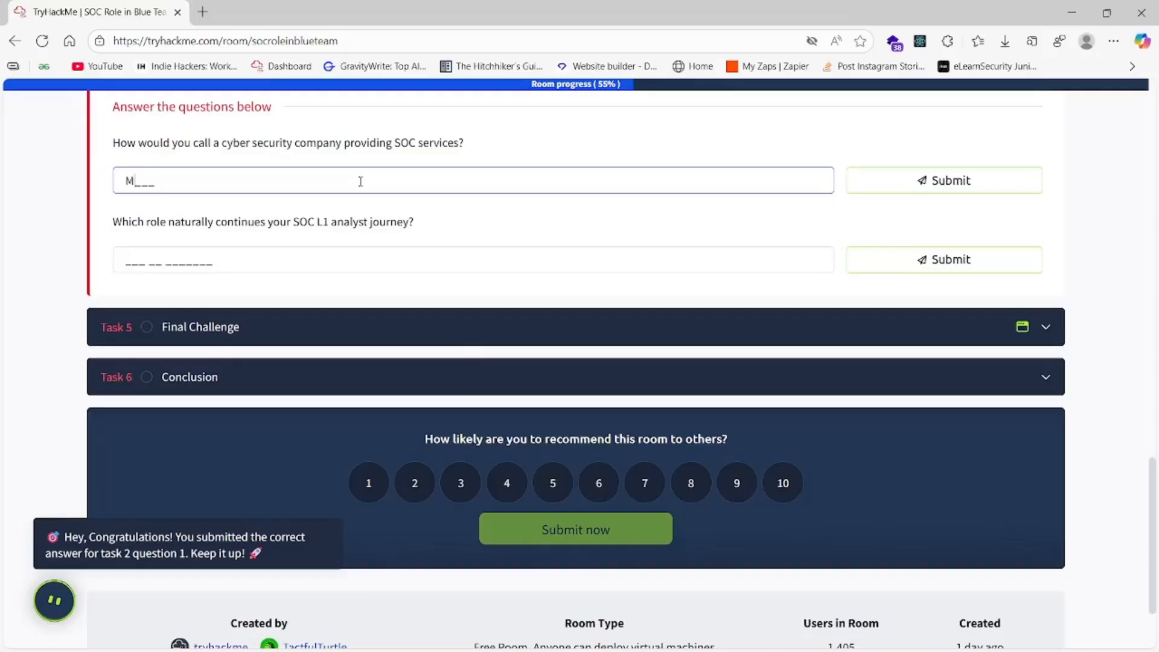
left_click(943, 180)
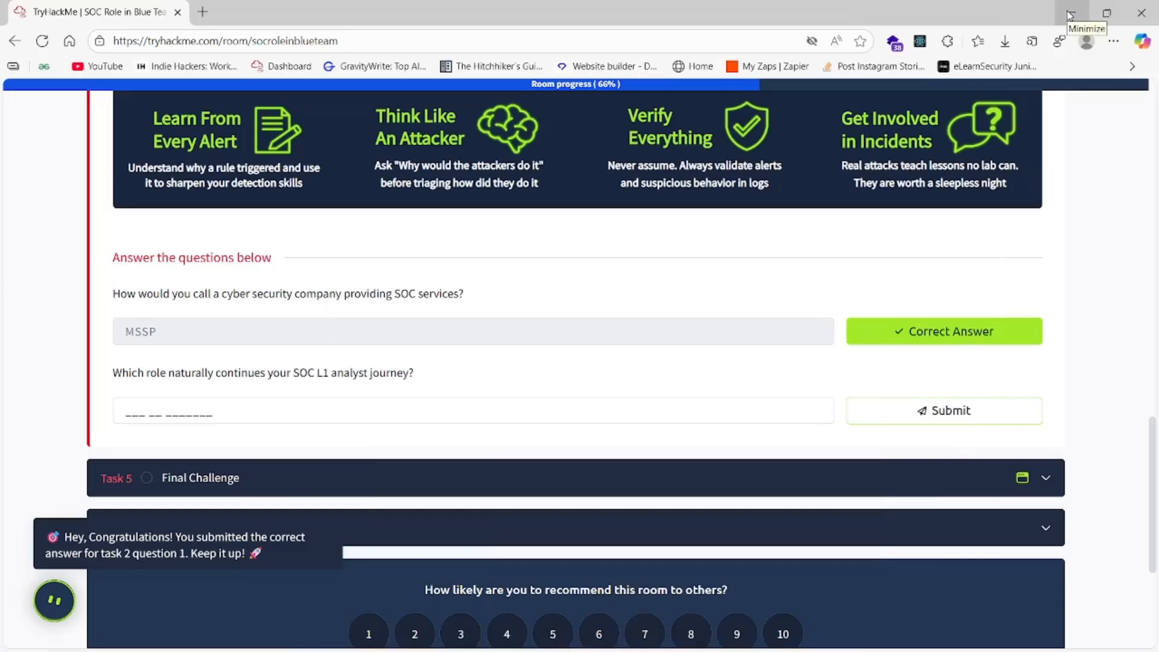
scroll("down", 3)
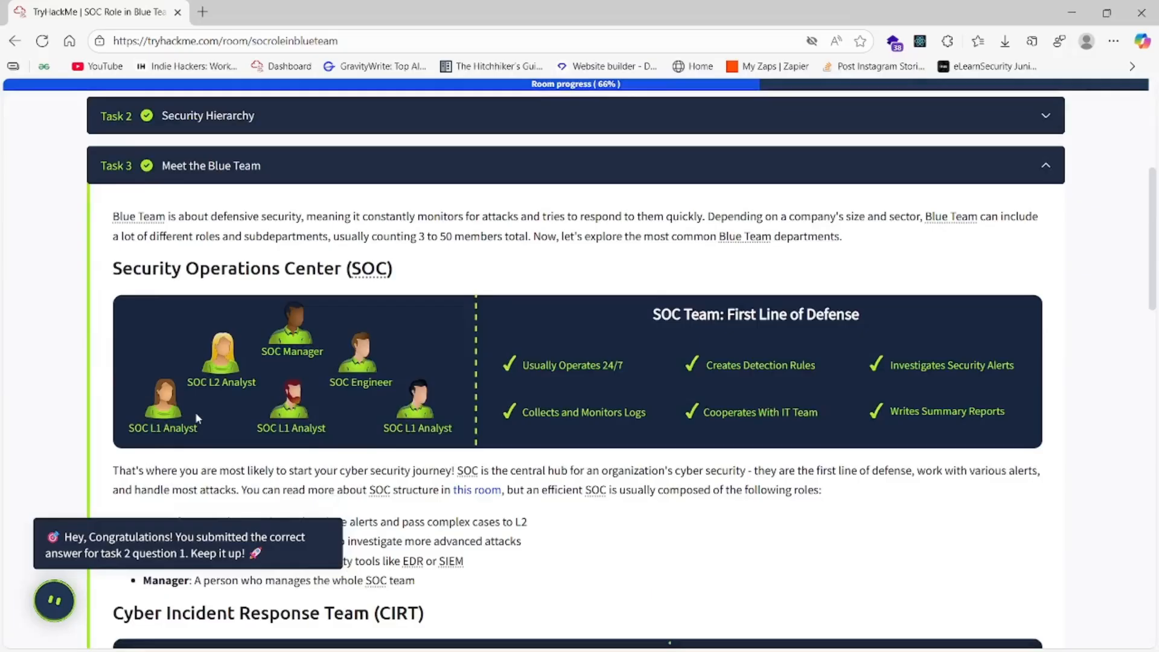
mouse_move(194, 388)
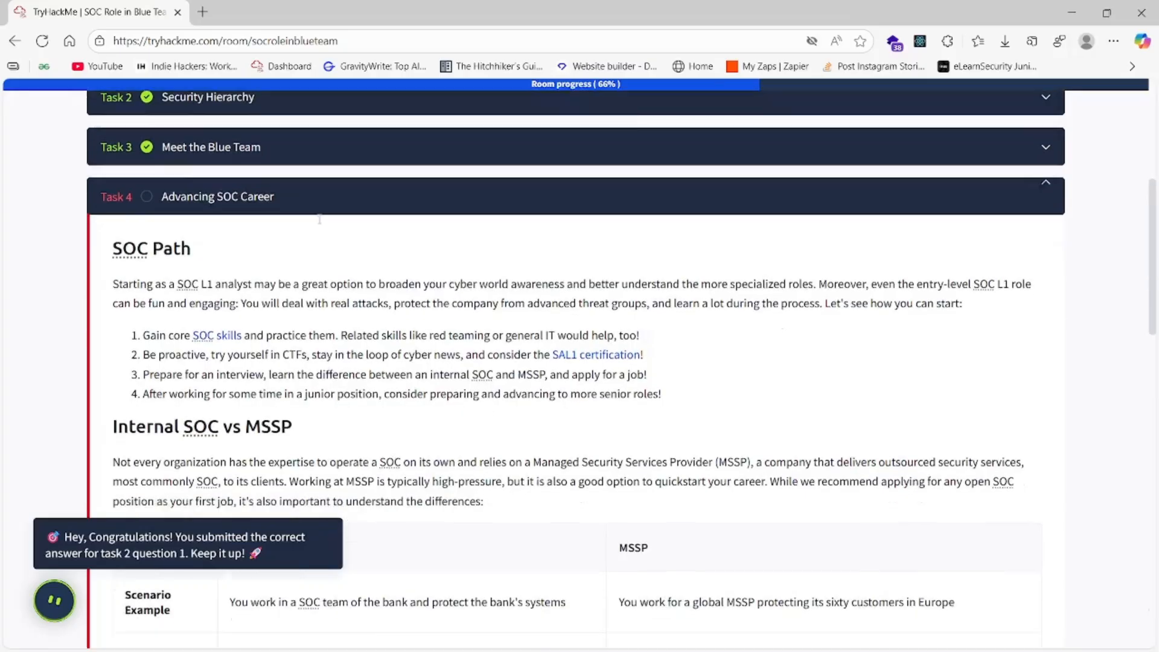
Step: Submit 'SOC L2 Analyst' as the role that follows L1
scroll("down", 3)
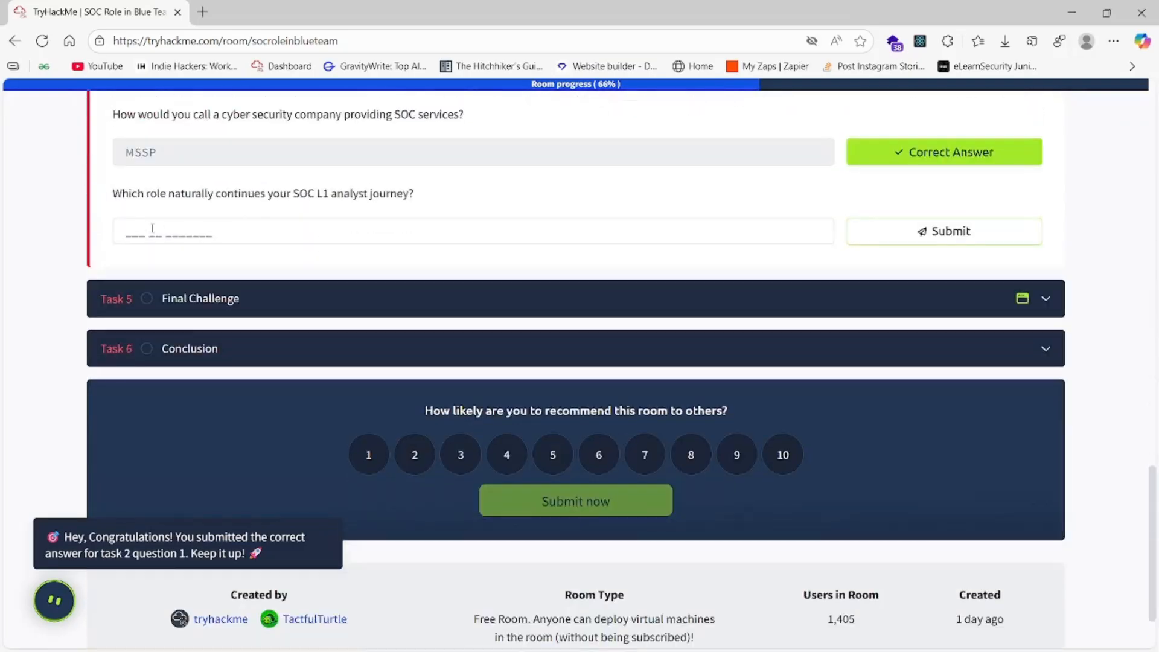
type("SOC L")
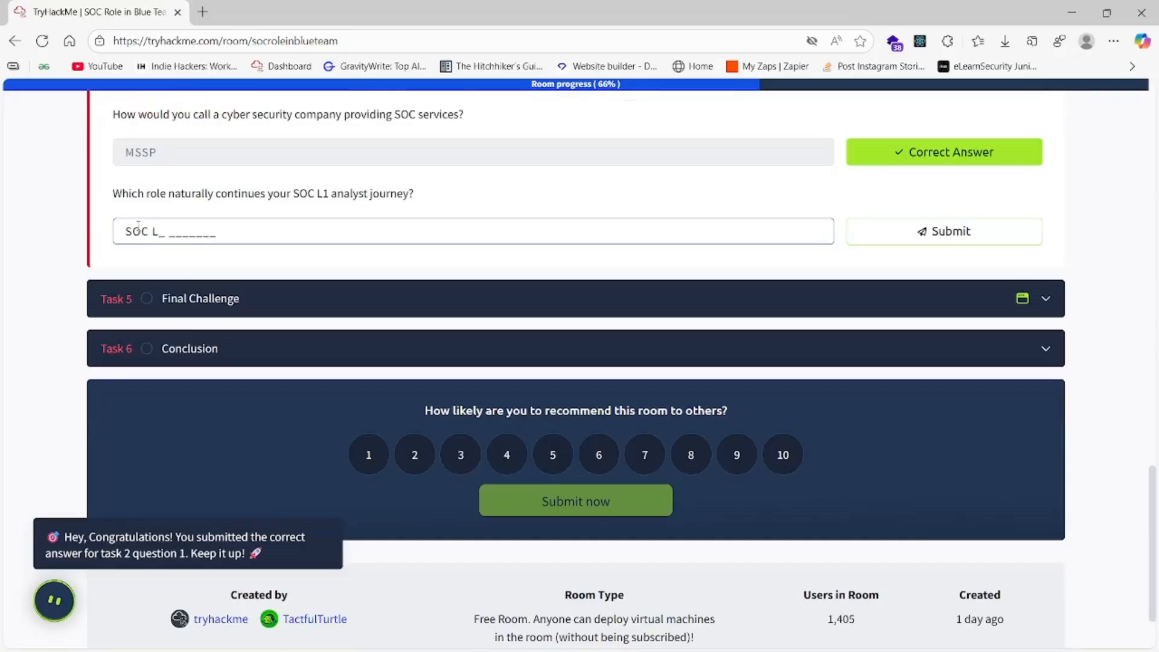
type("2")
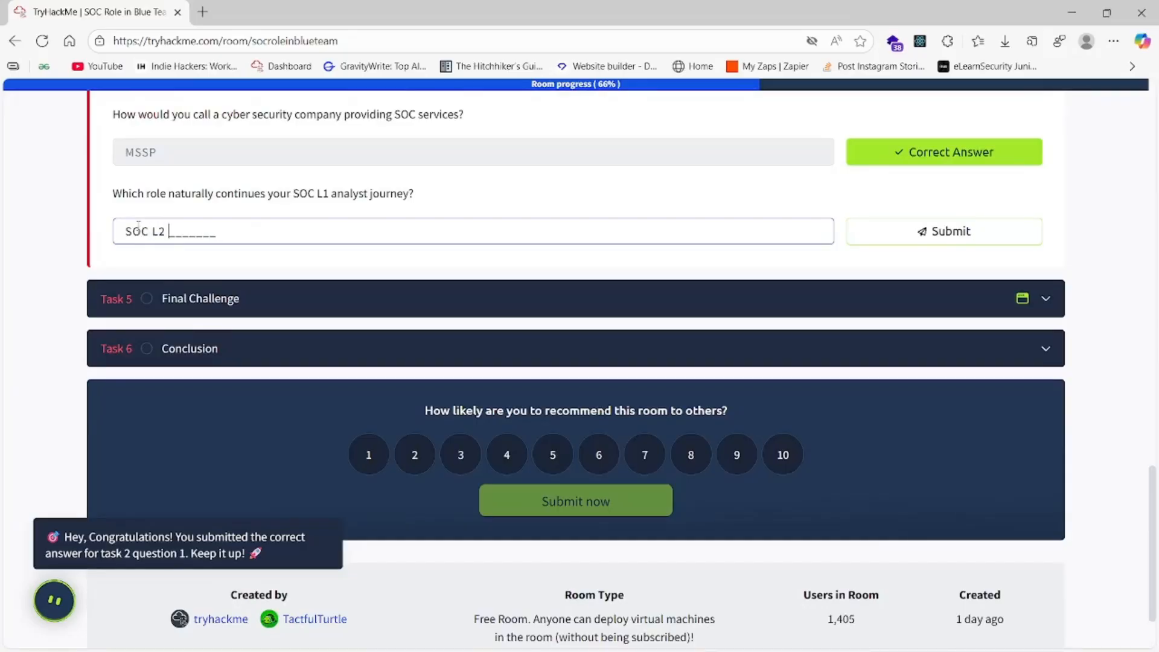
type("analy")
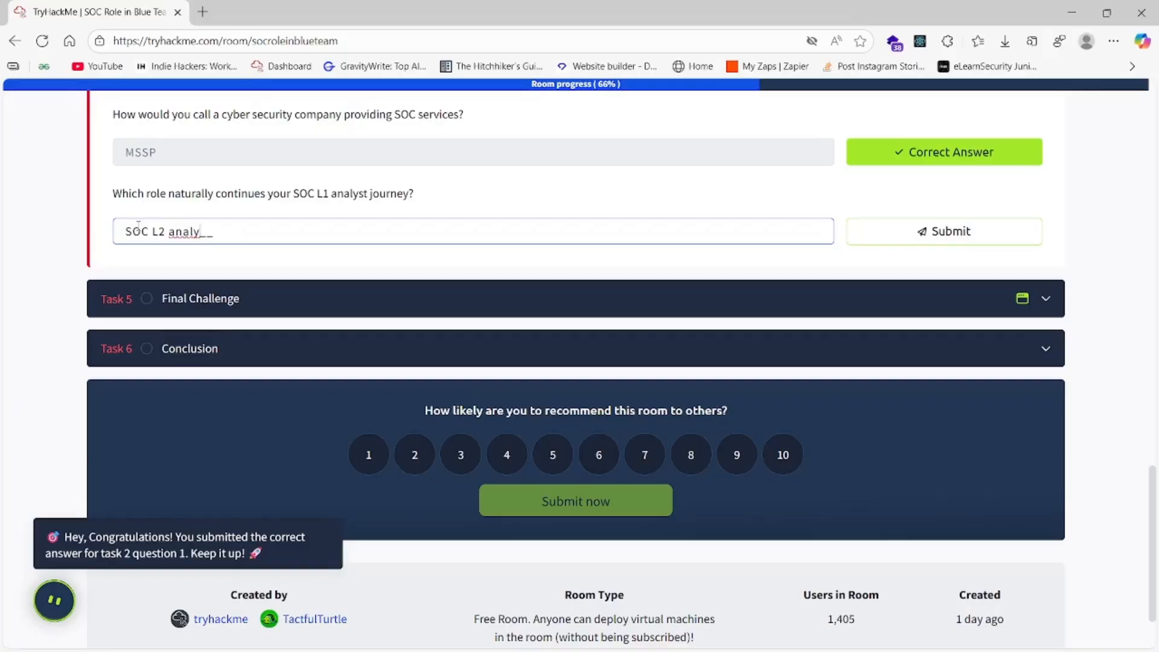
left_click(943, 231)
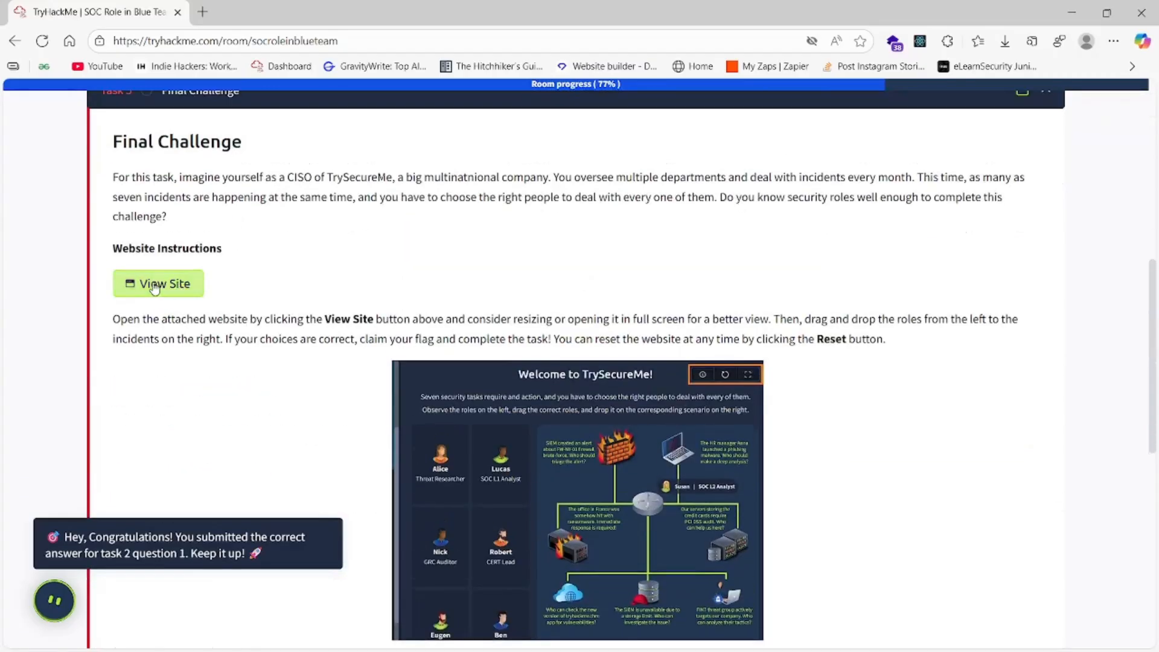
Step: Launch the TrySecureMe split-screen challenge site with View Site
left_click(157, 283)
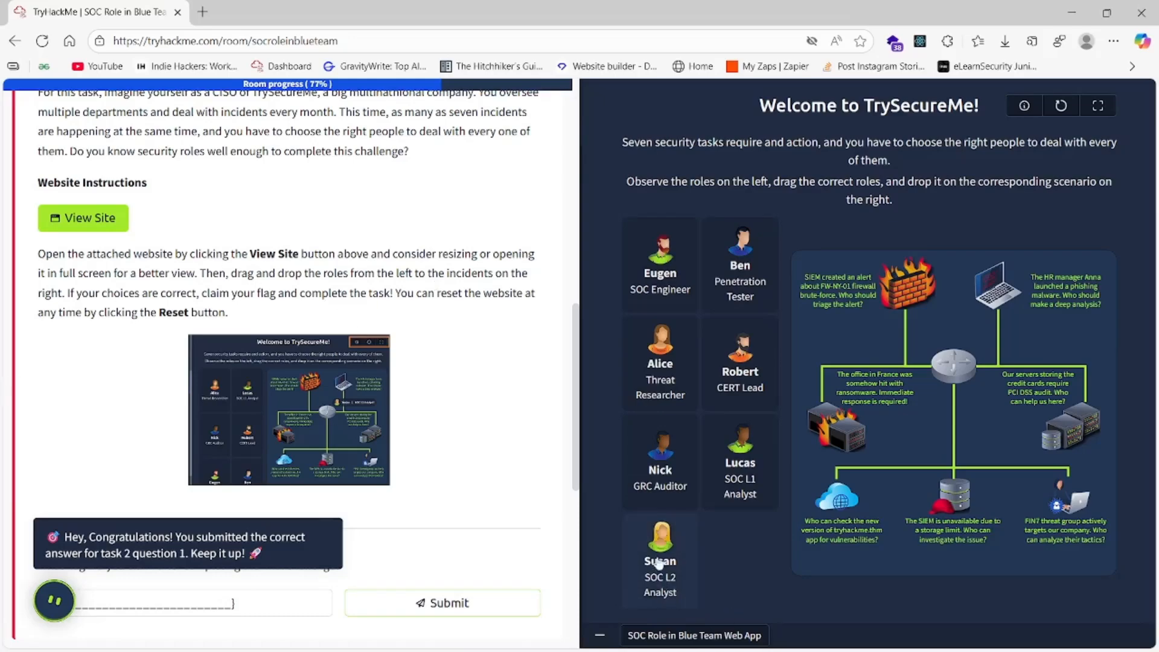
Step: Assign Susan, Lucas, Robert, Nick and Eugen to phishing, firewall, ransomware, PCI DSS and SIEM incidents
left_click_drag(659, 551, 1033, 327)
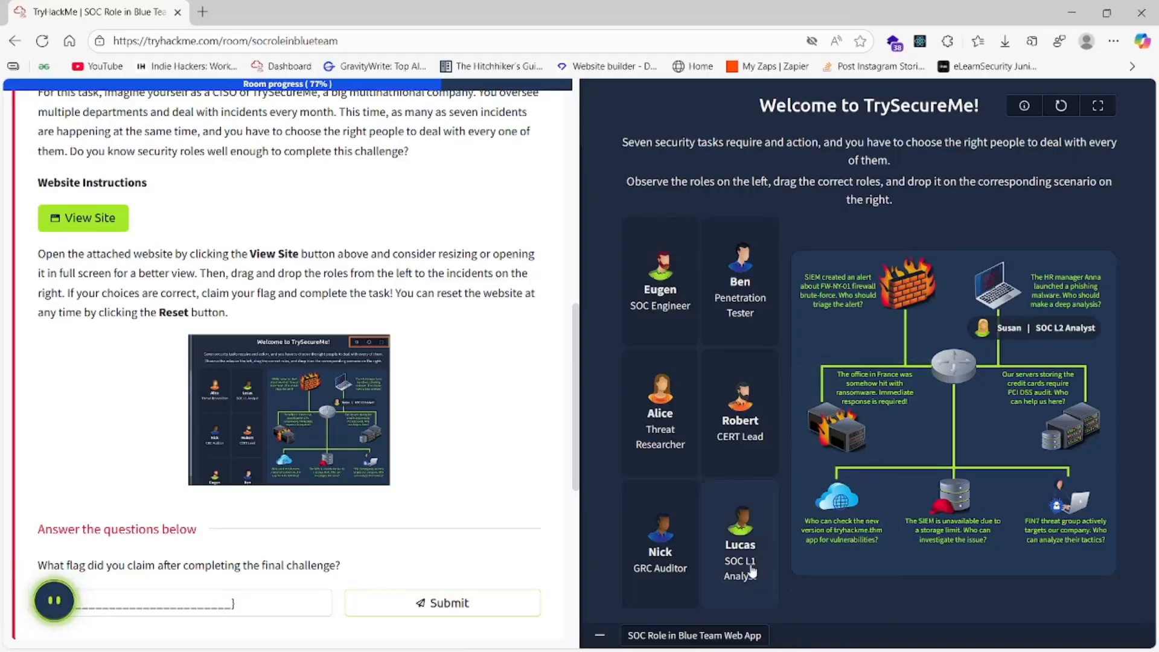
left_click_drag(739, 543, 869, 296)
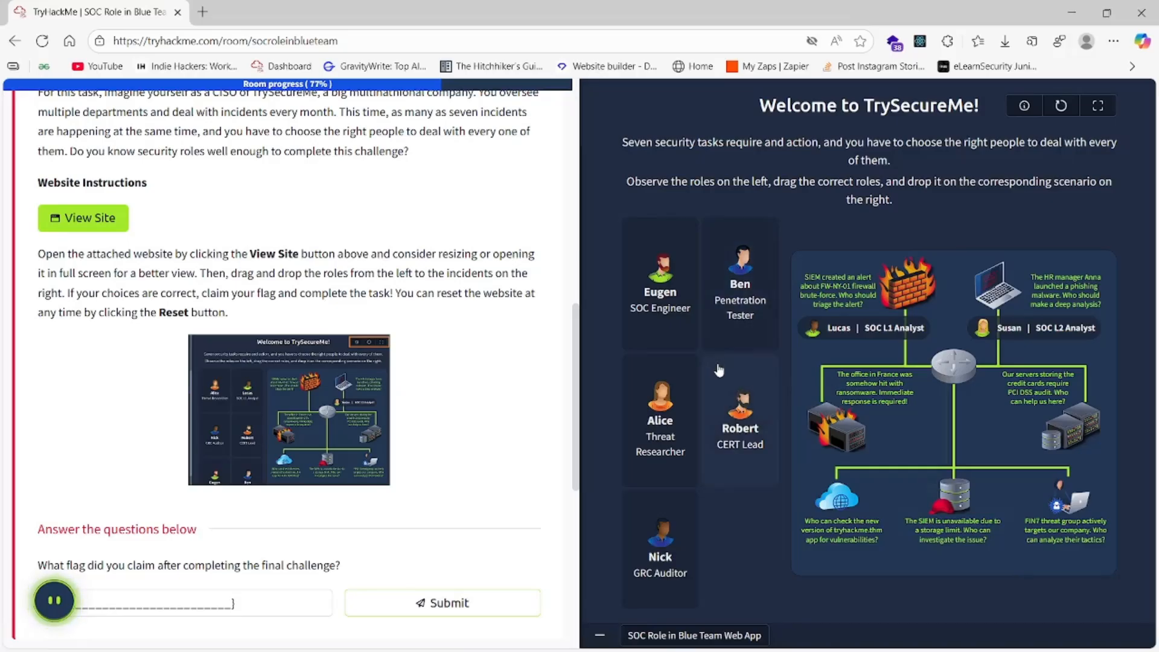
mouse_move(776, 564)
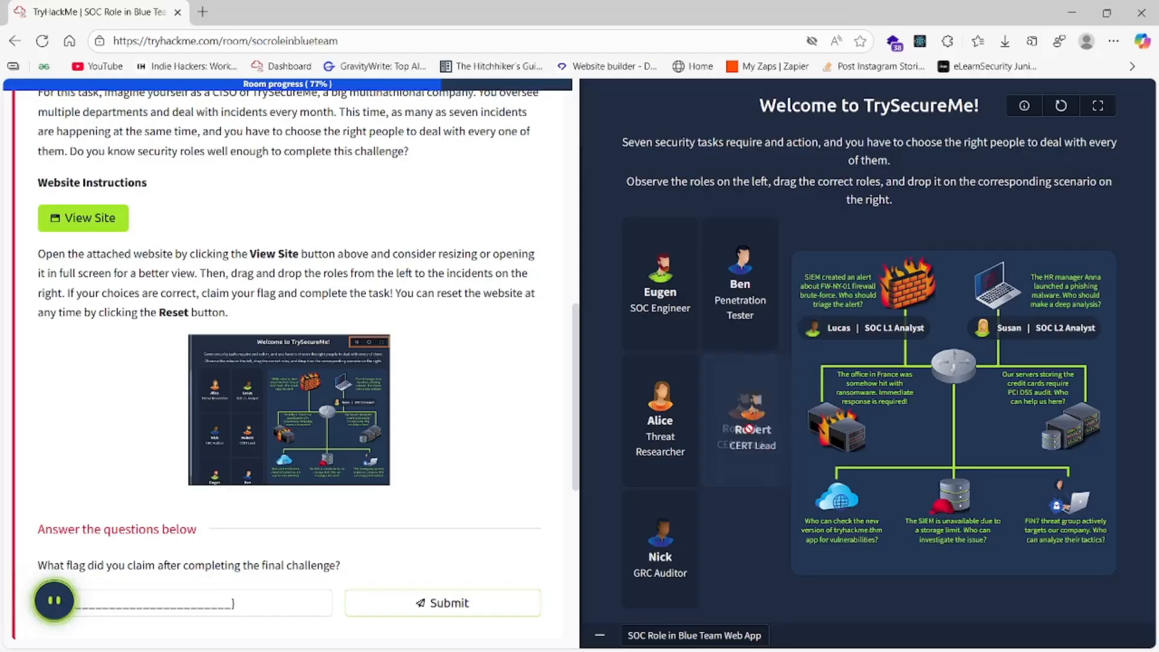
left_click_drag(748, 413, 857, 456)
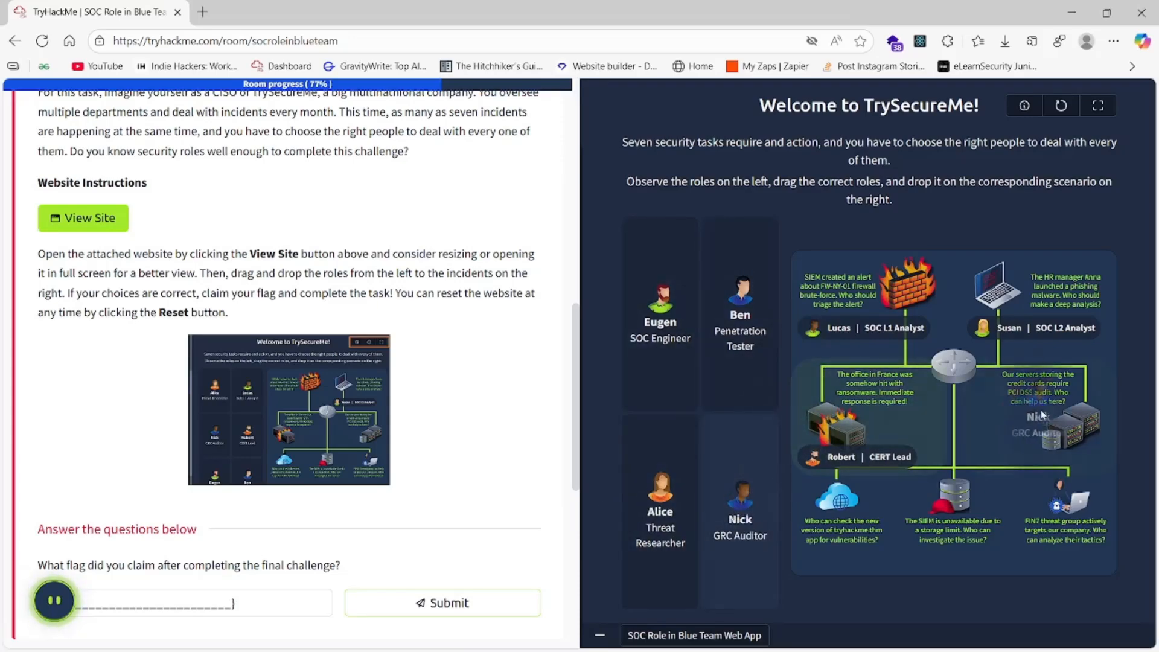
left_click_drag(739, 511, 1035, 444)
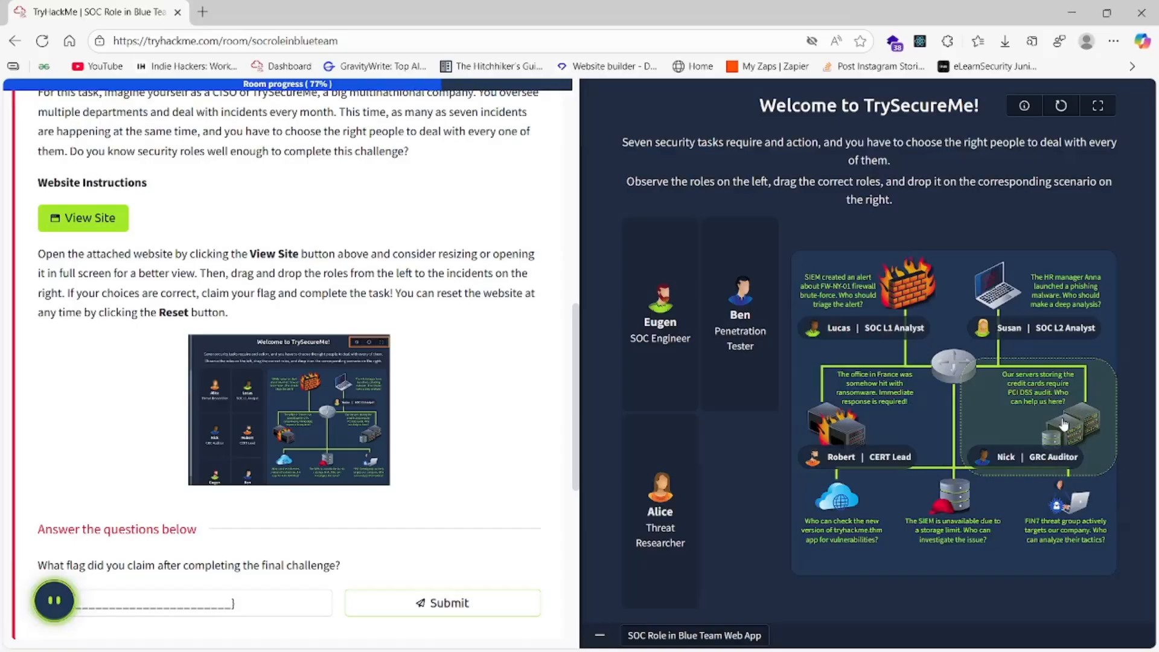
mouse_move(1043, 405)
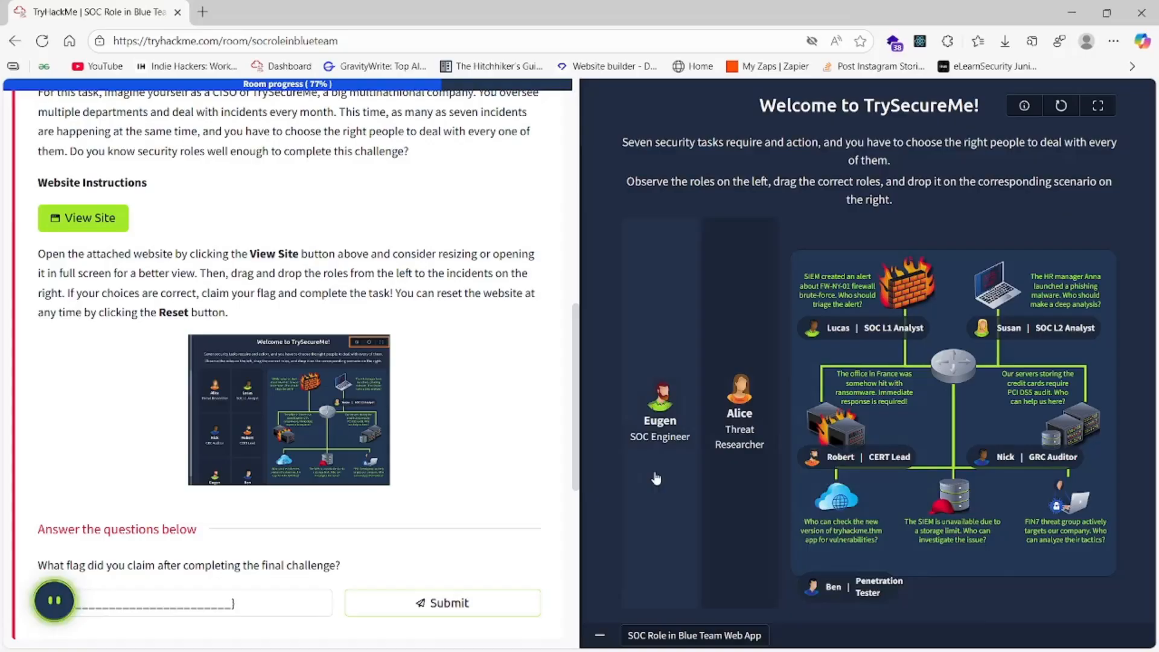
mouse_move(649, 429)
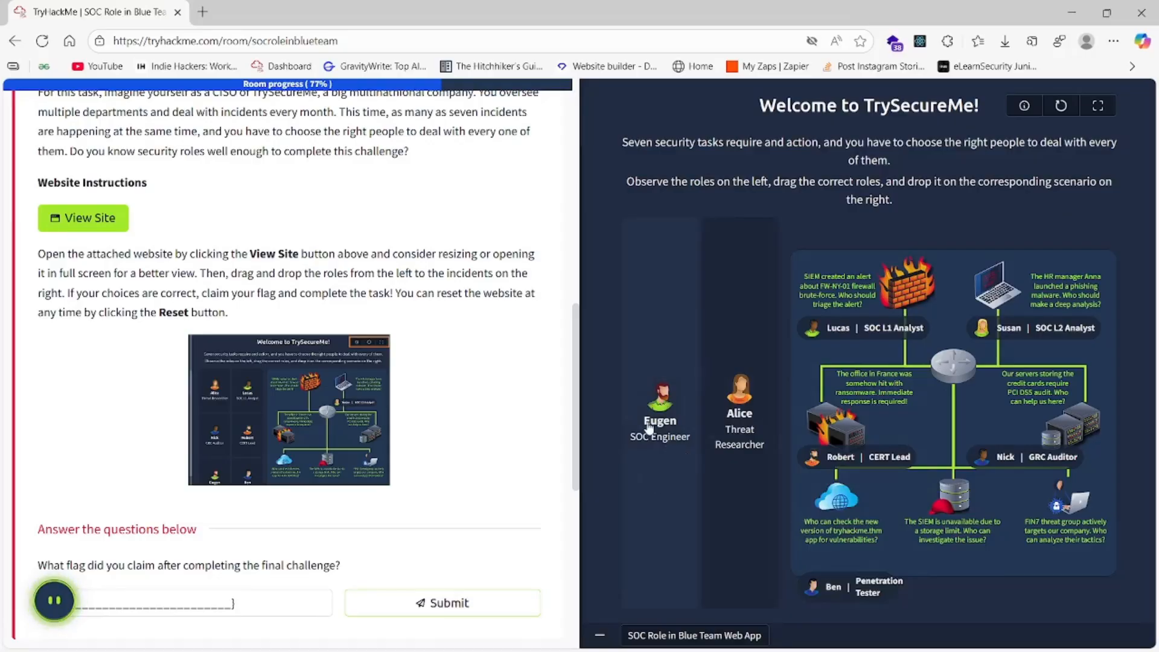
left_click_drag(660, 402, 942, 584)
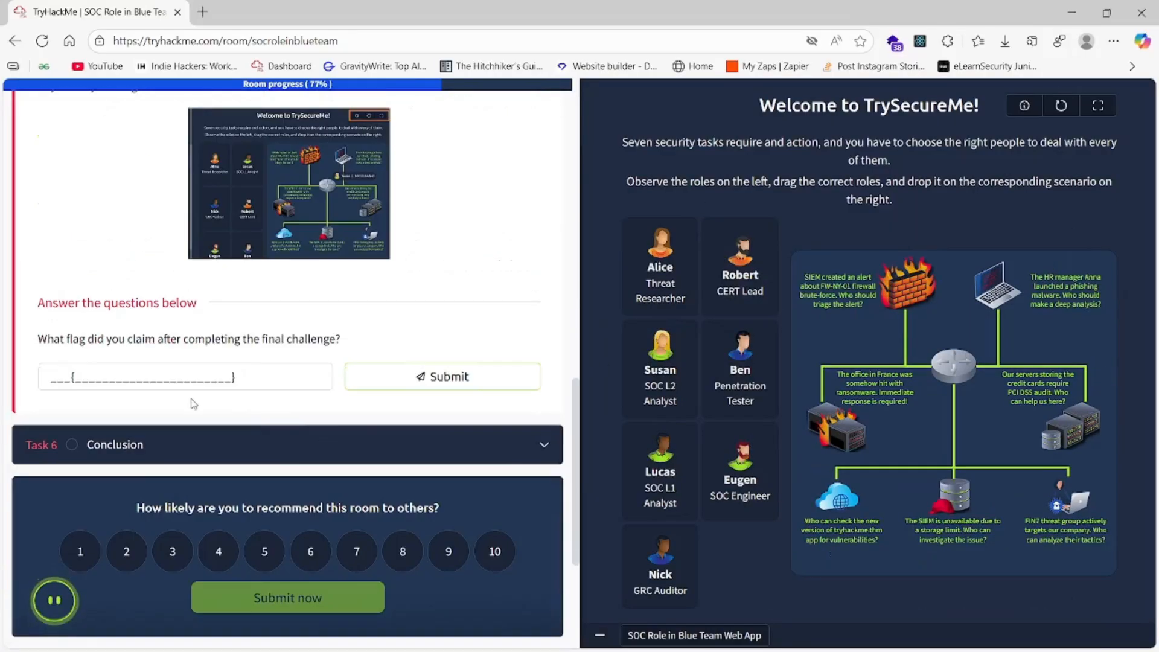
Step: Submit the flag THM{trysecureme_is_secured!} in Task 5, then mark the Task 6 Conclusion complete
left_click(185, 376)
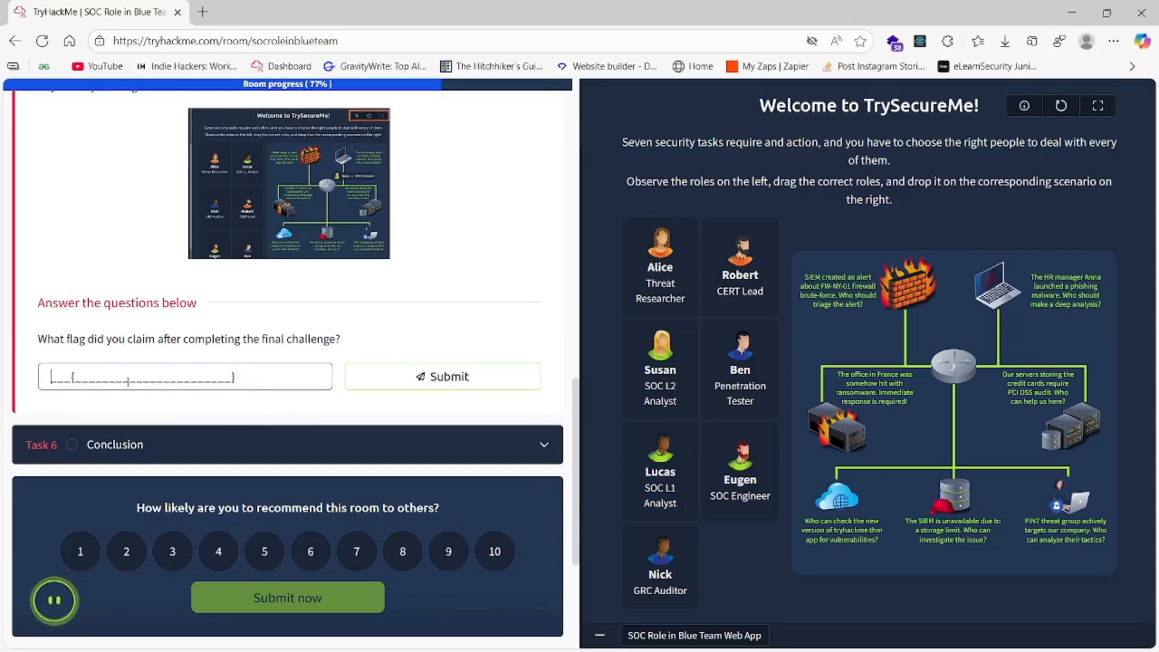
left_click(441, 376)
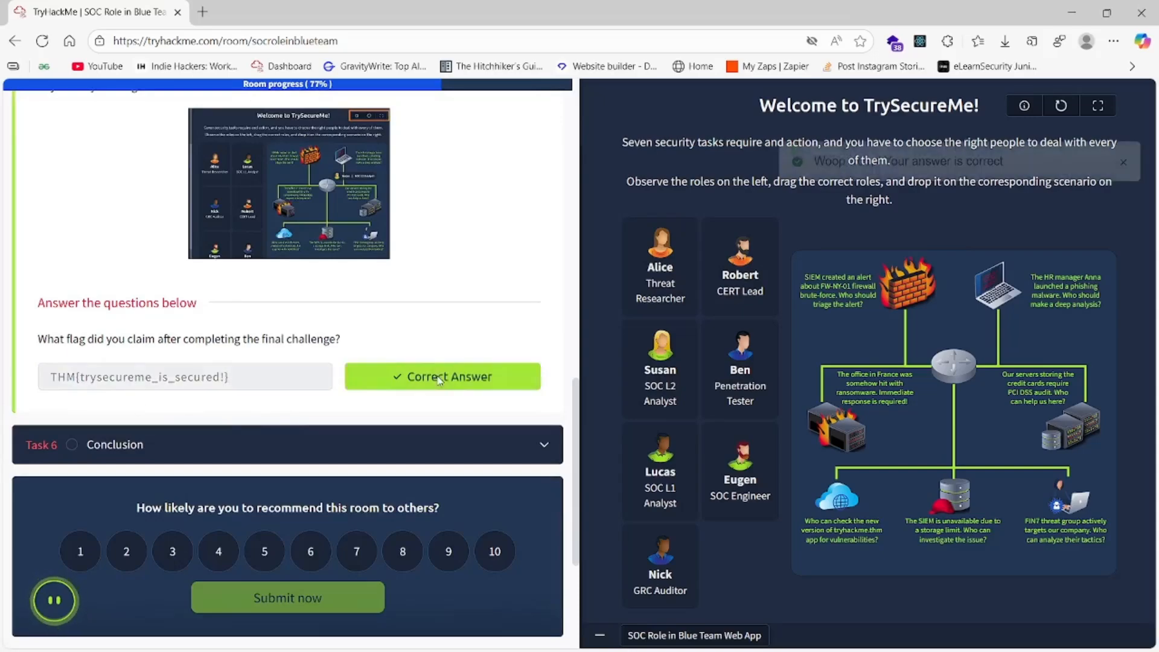
left_click(441, 376)
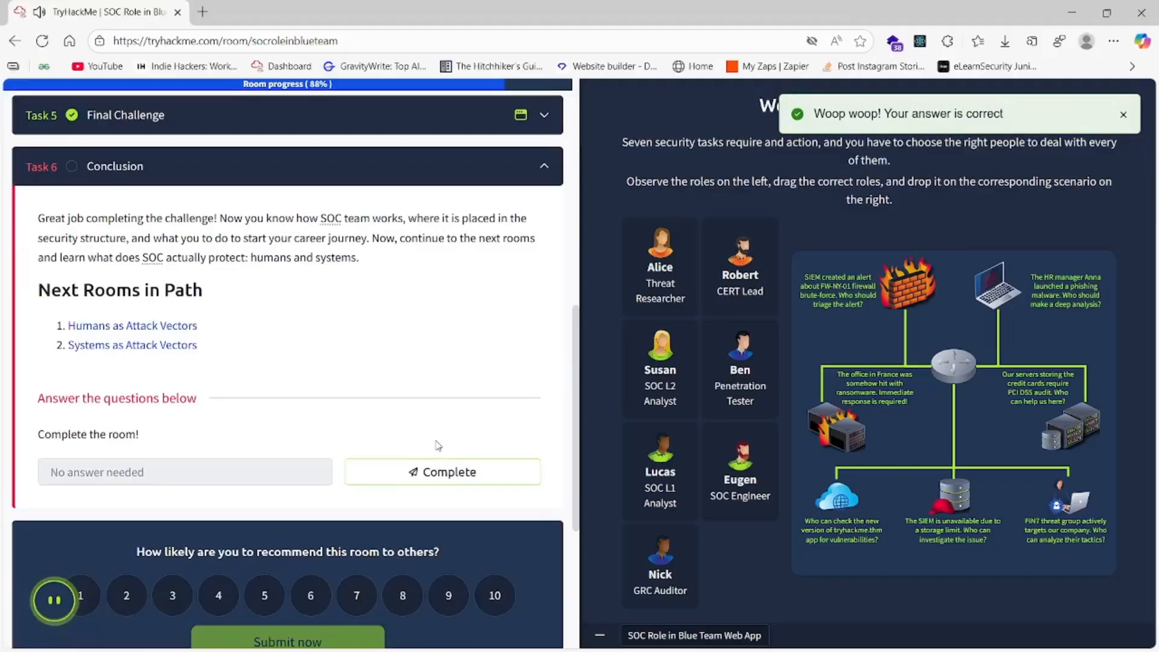
left_click(442, 472)
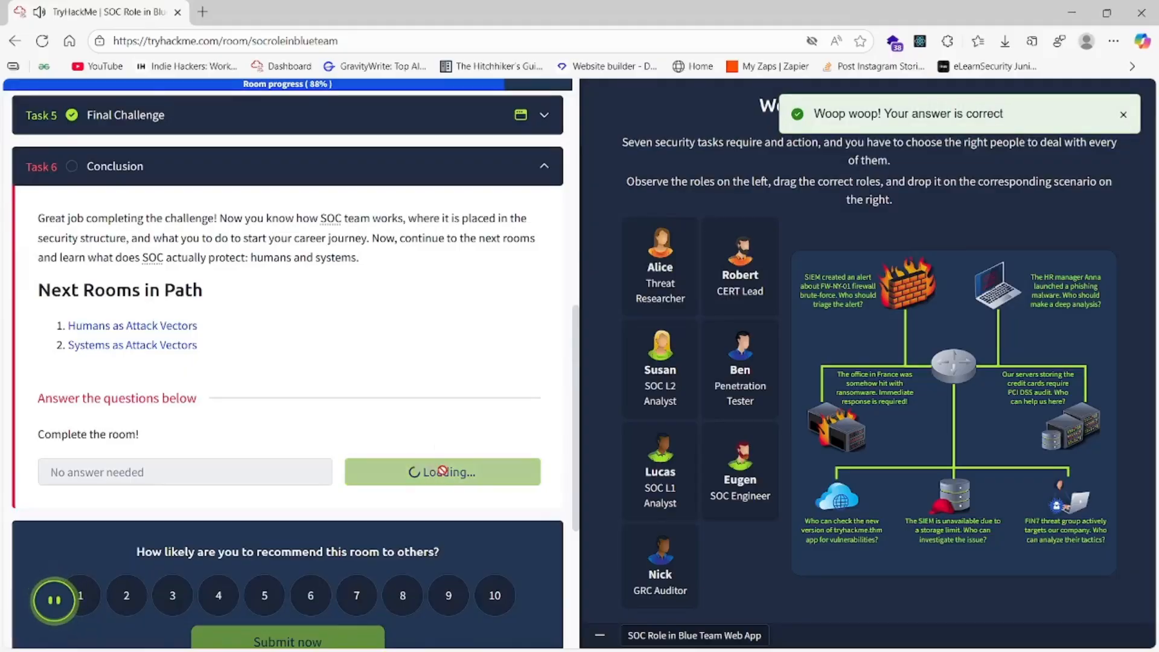